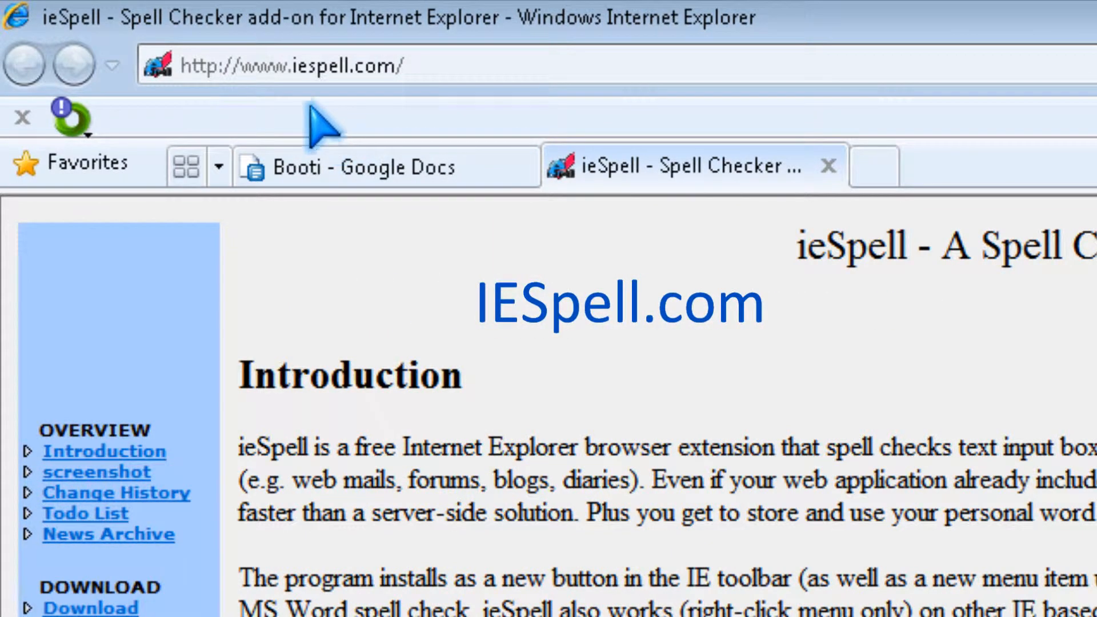
mouse_move(370, 91)
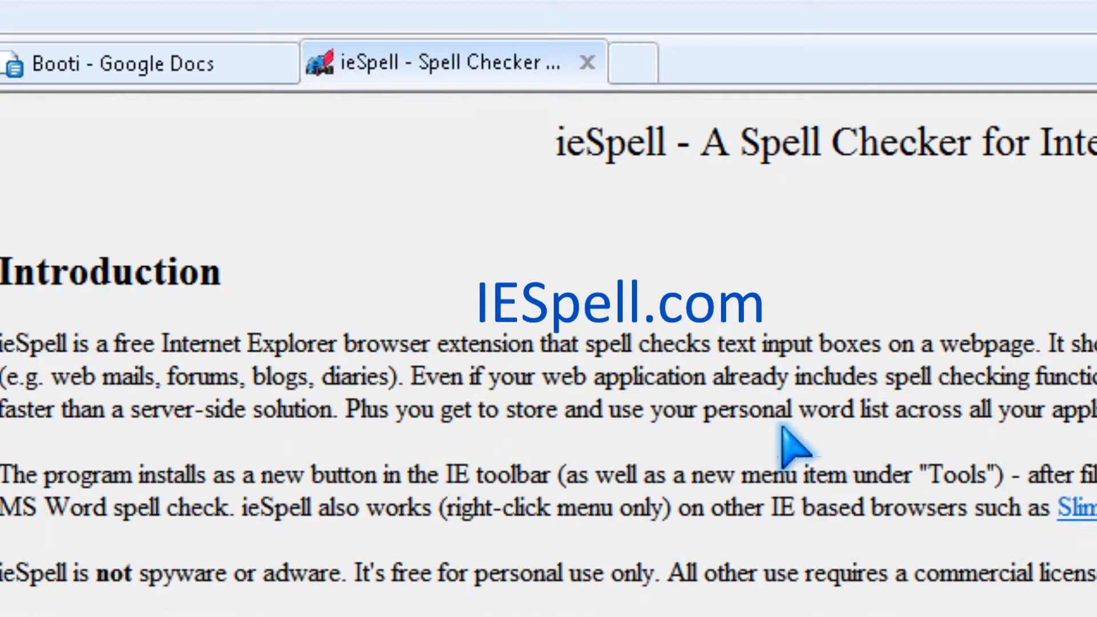
Start an ieSpell Check Spelling on 'Teh Klock es rong oon barri r yummi' from the context menu.
scroll(down, 3)
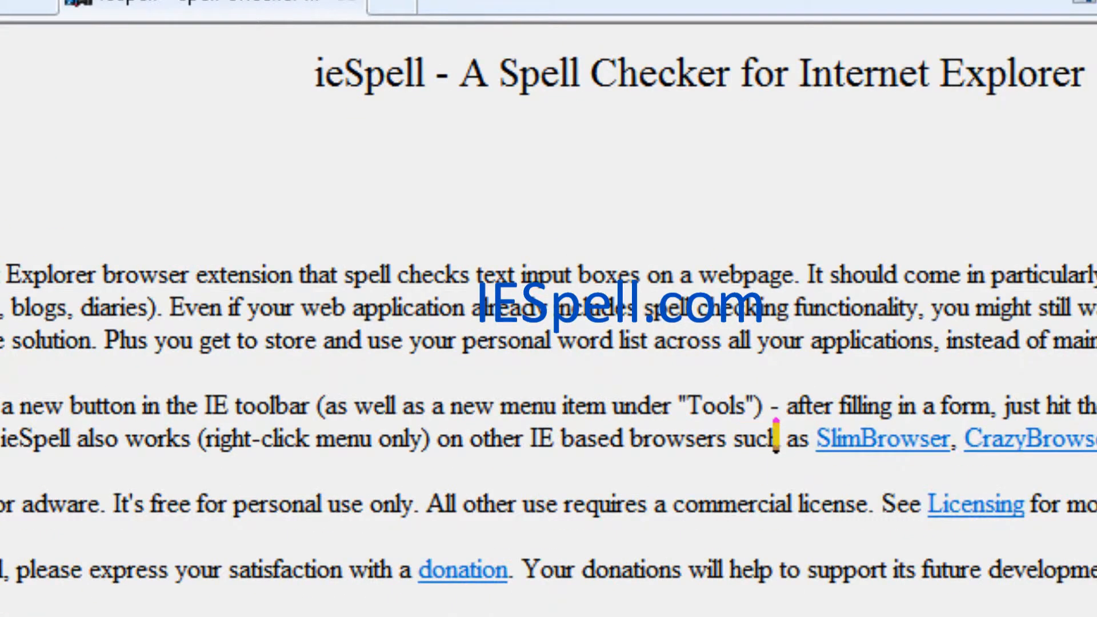
scroll(up, 3)
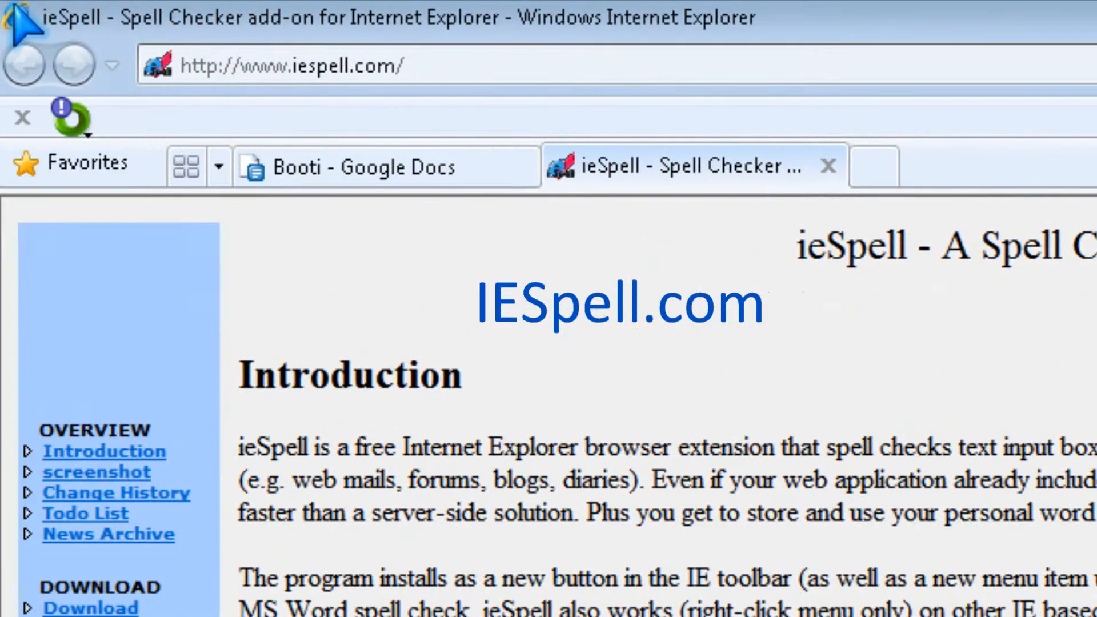
scroll(down, 3)
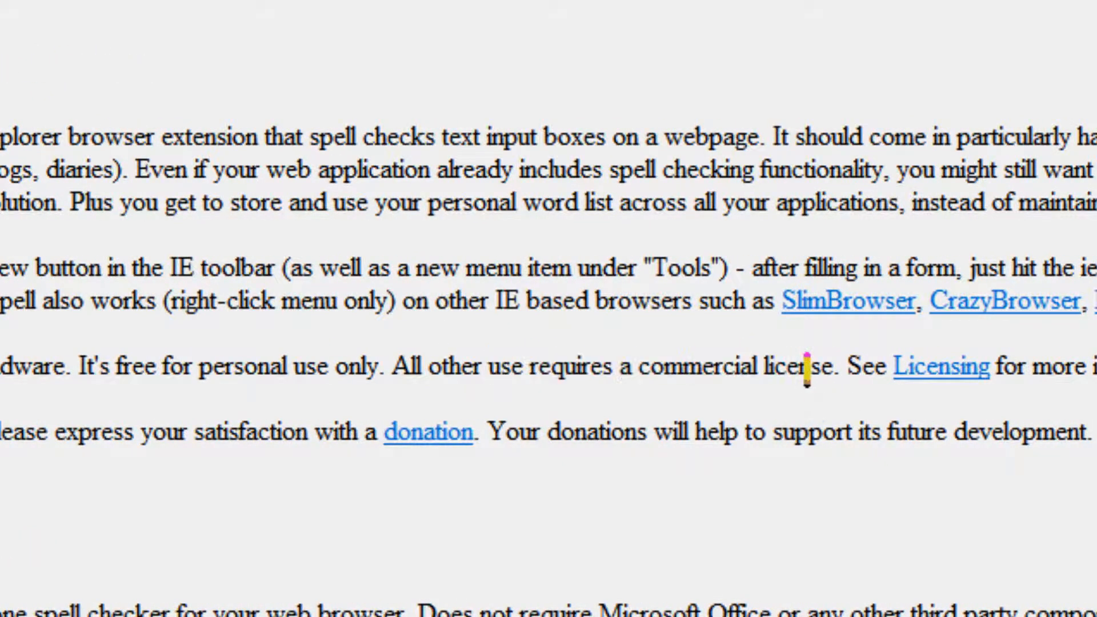
scroll(up, 3)
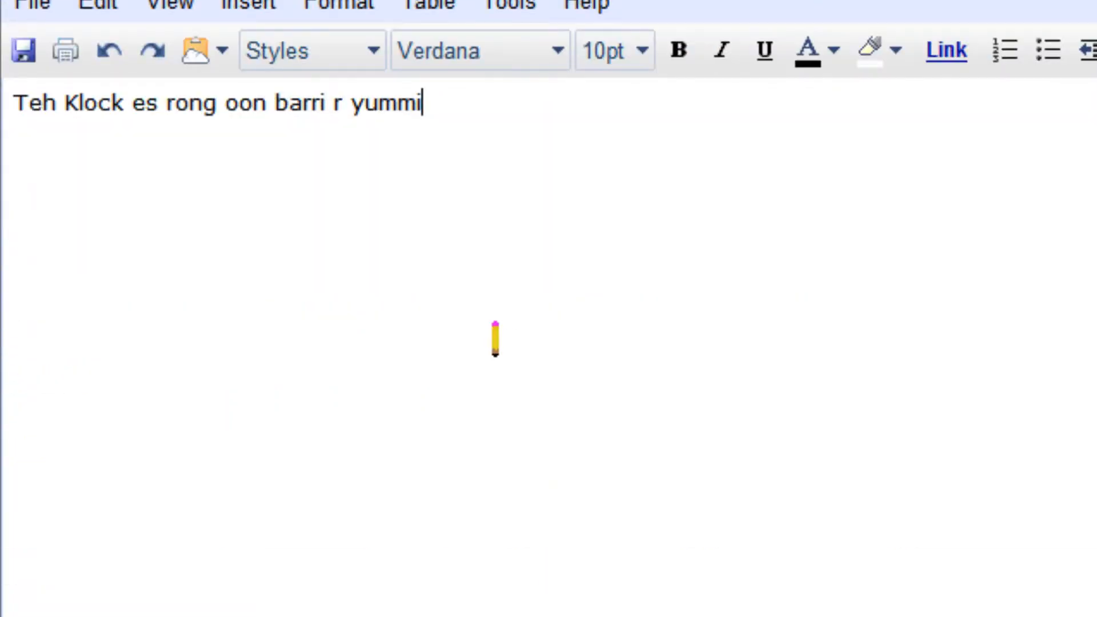
scroll(up, 3)
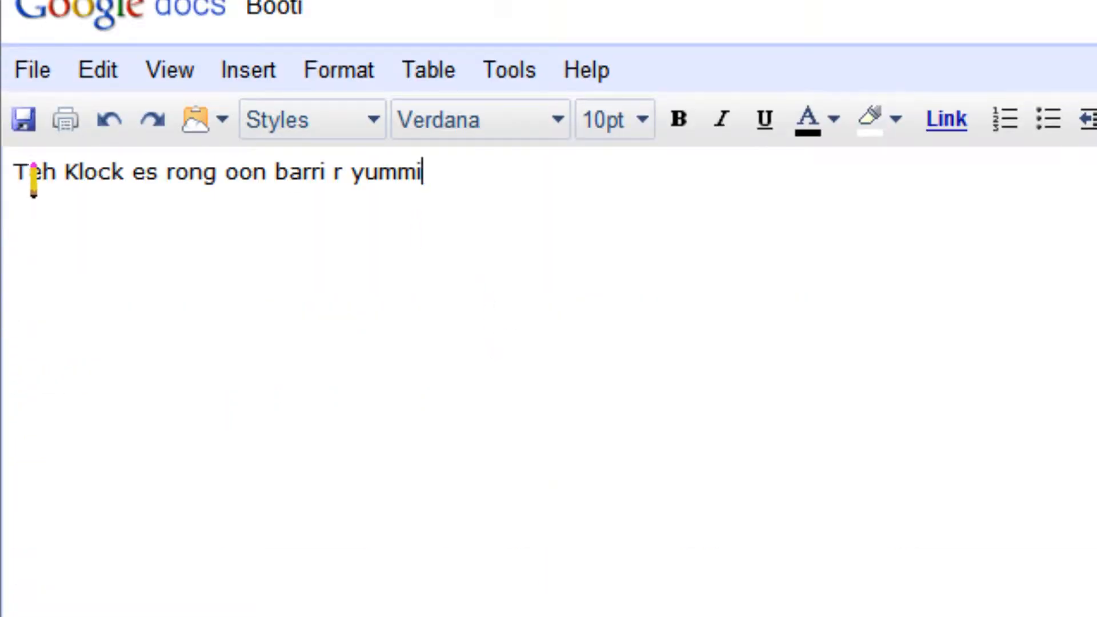
mouse_move(241, 173)
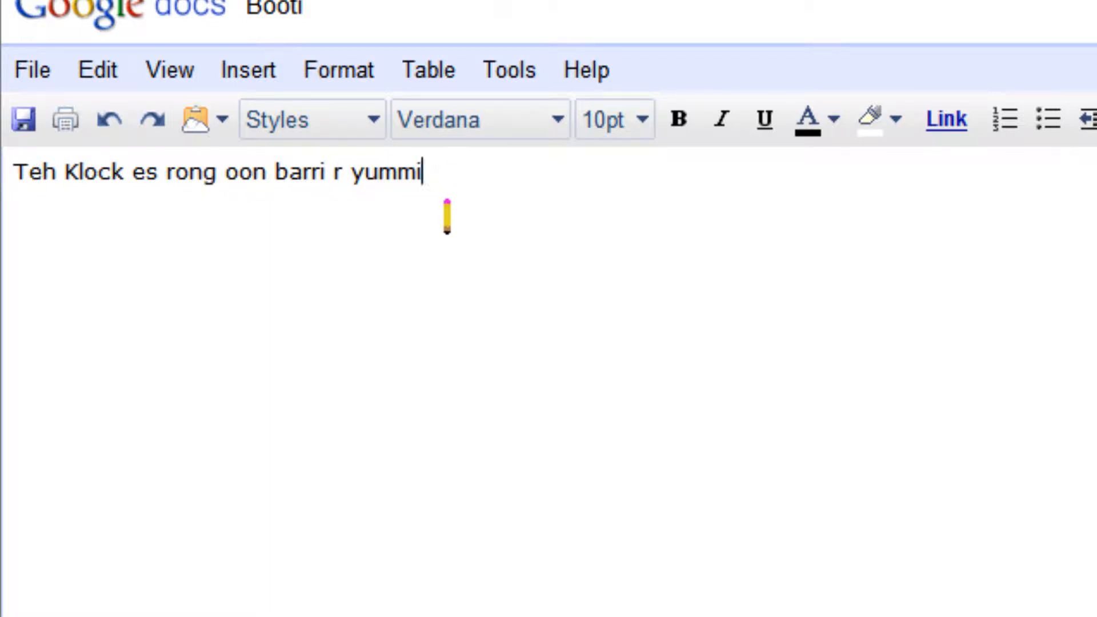
mouse_move(407, 241)
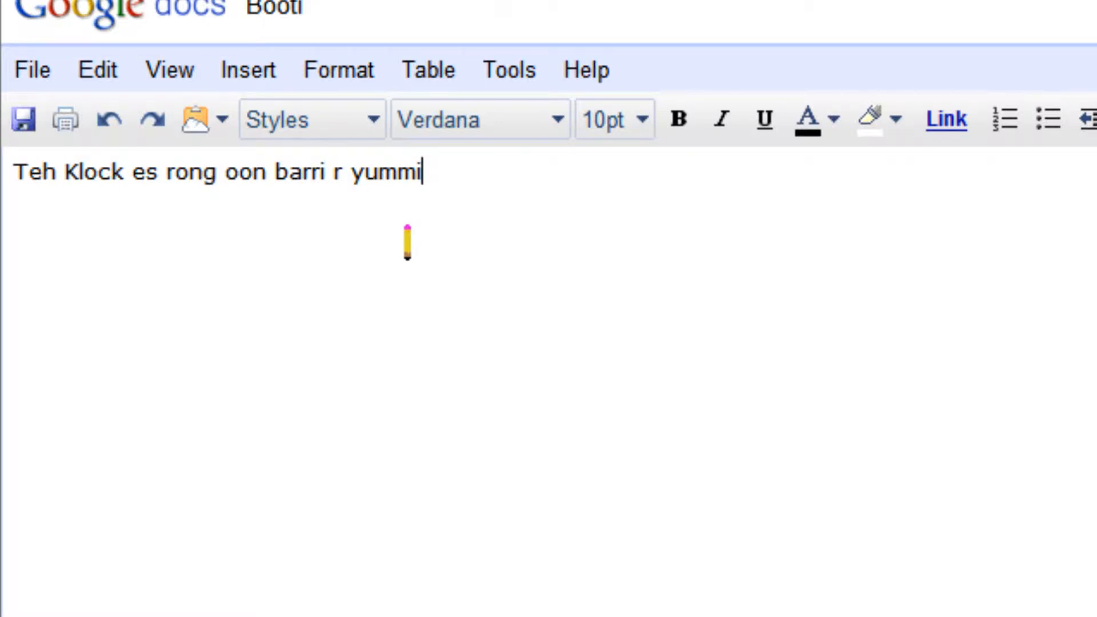
right_click(406, 241)
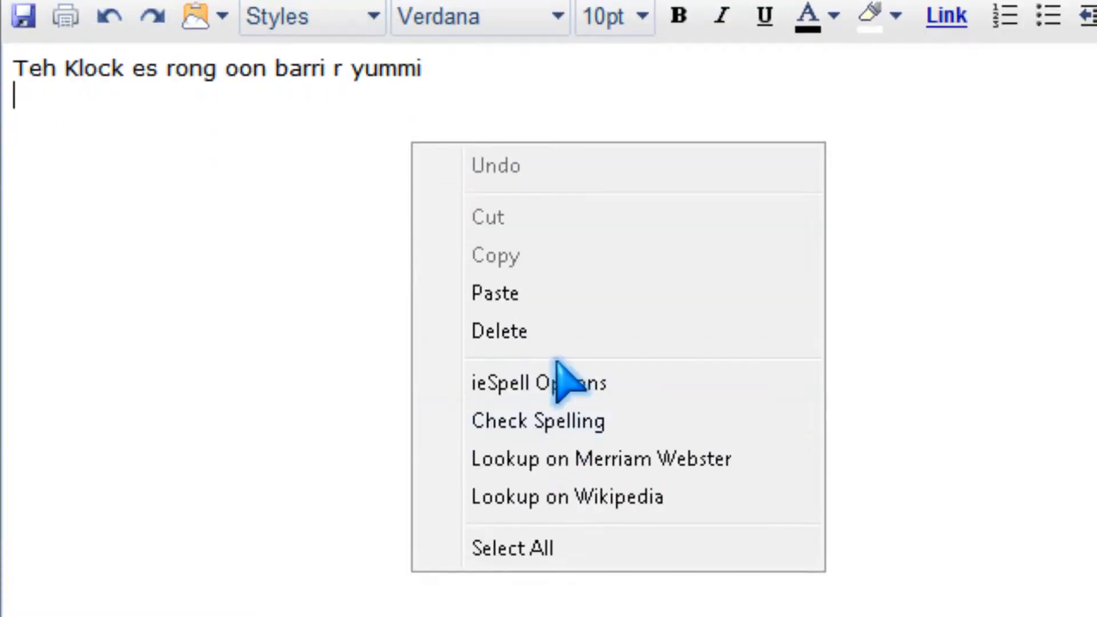
mouse_move(553, 427)
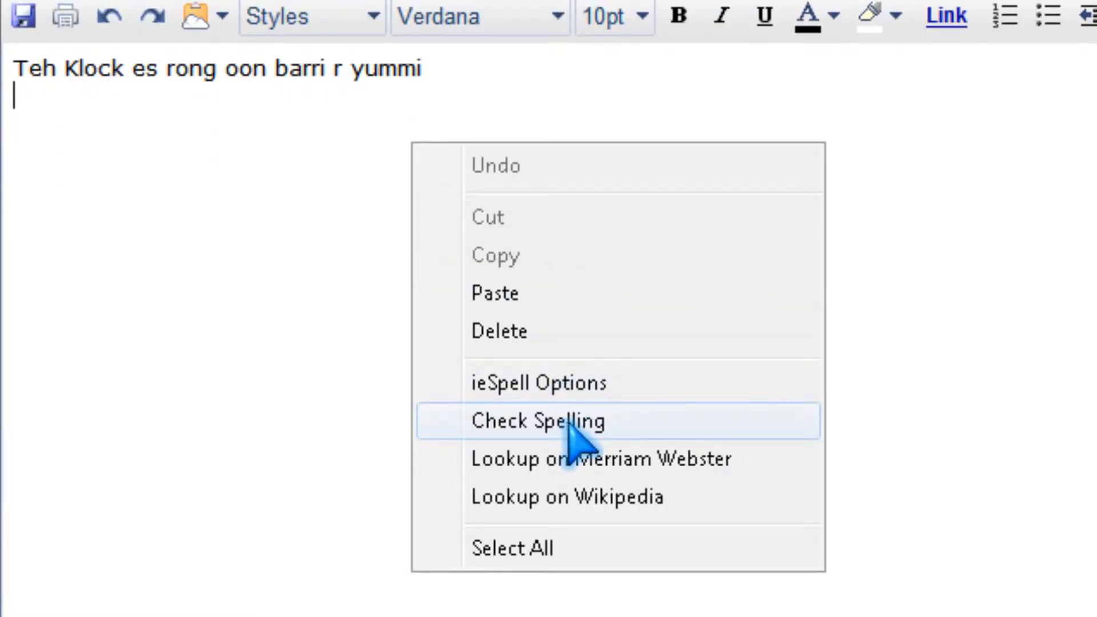
click(537, 421)
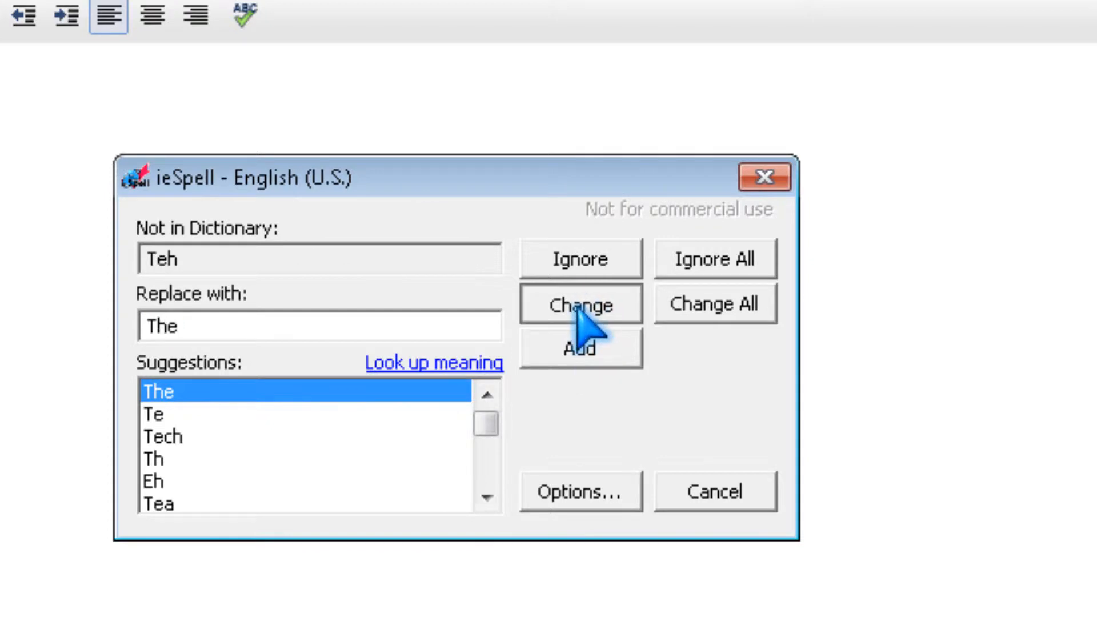
Change Teh→The, Klock→Clock, rong→wrong and oon→on, reaching barri.
click(579, 303)
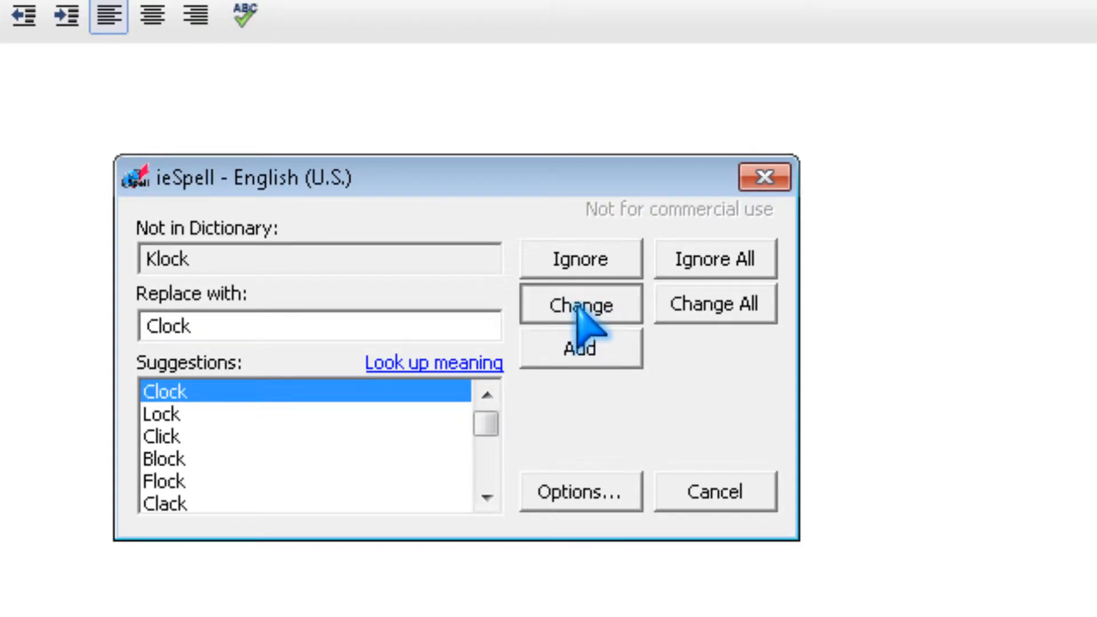
click(580, 304)
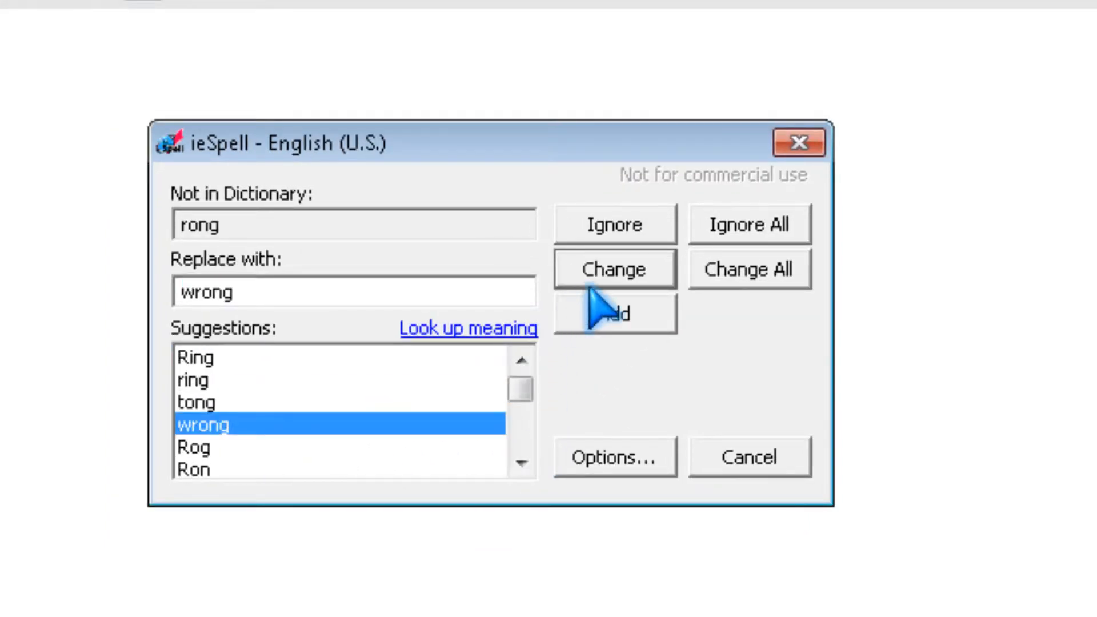
click(614, 268)
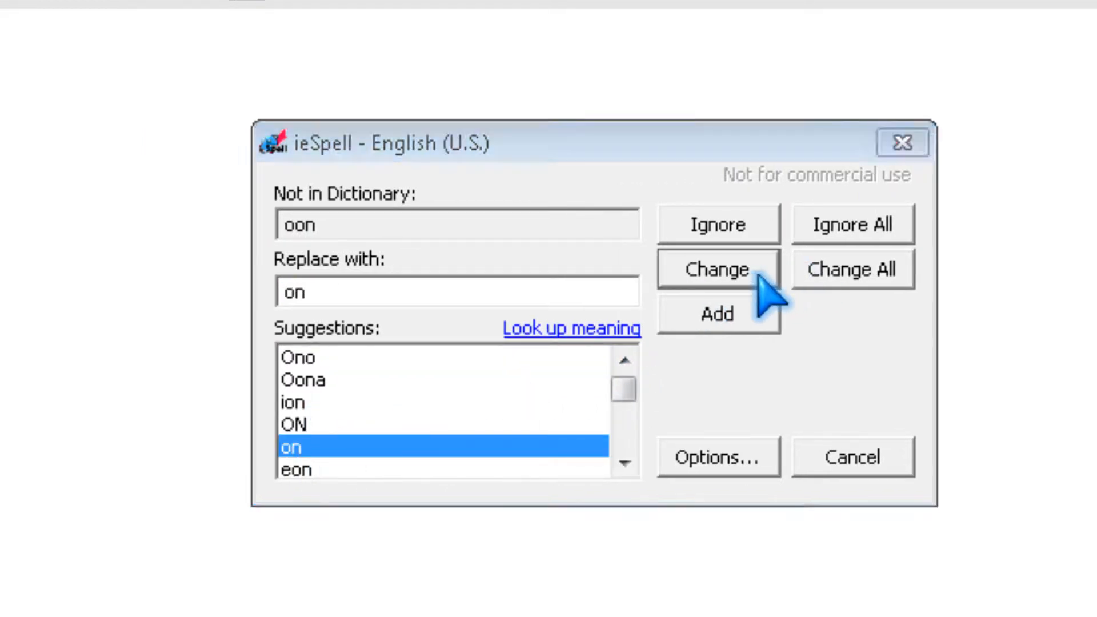
click(717, 269)
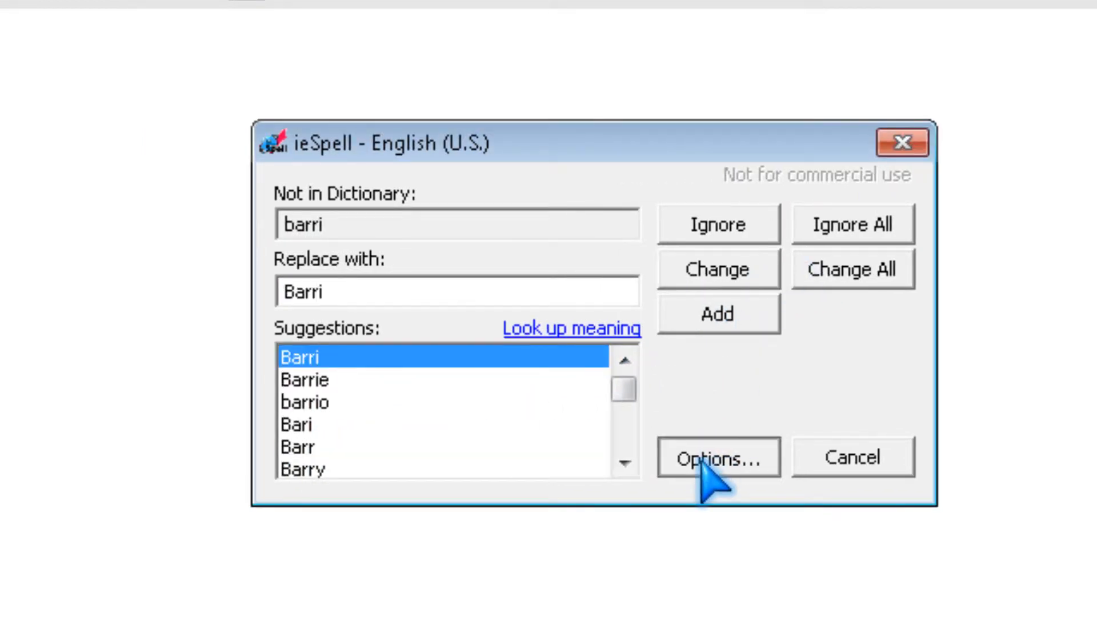
Show ieSpell's General options and list the Suggestion Mode choices.
click(717, 457)
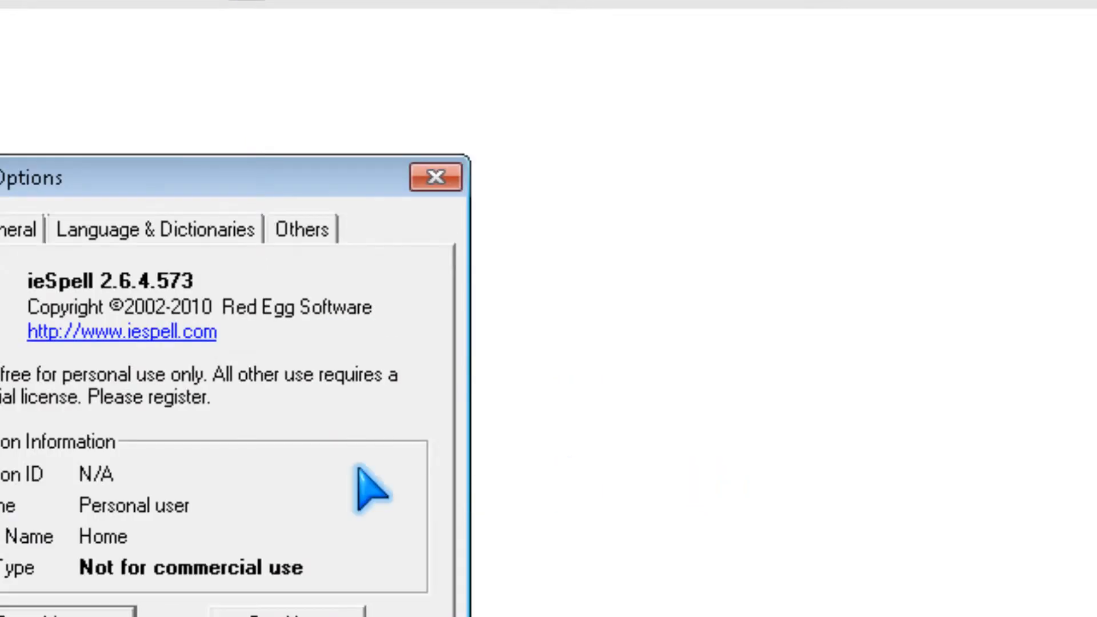
click(313, 194)
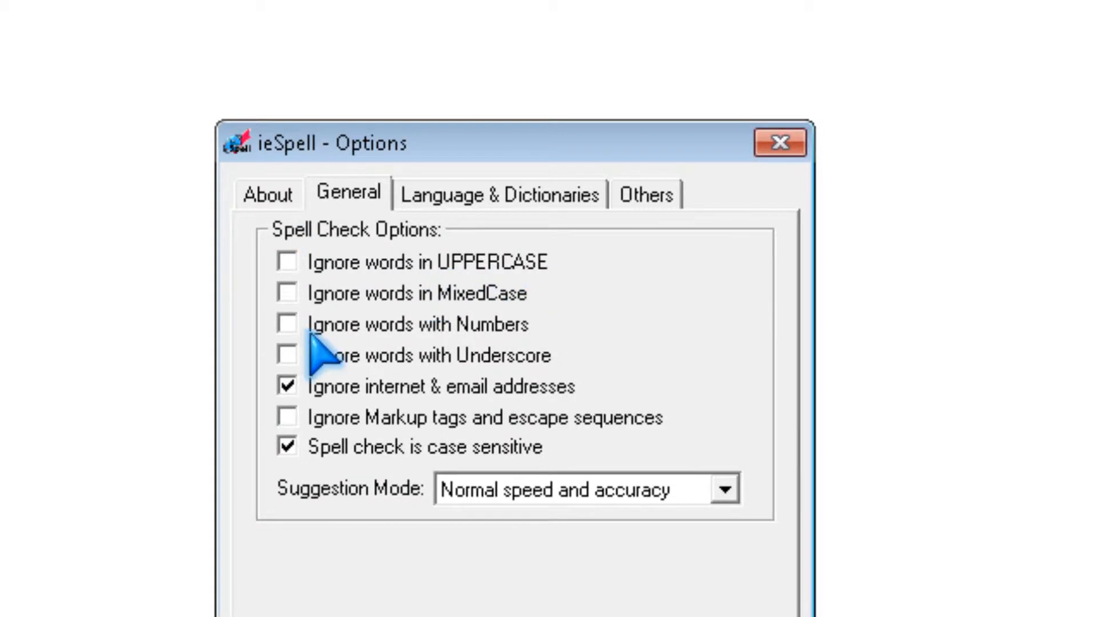
mouse_move(416, 355)
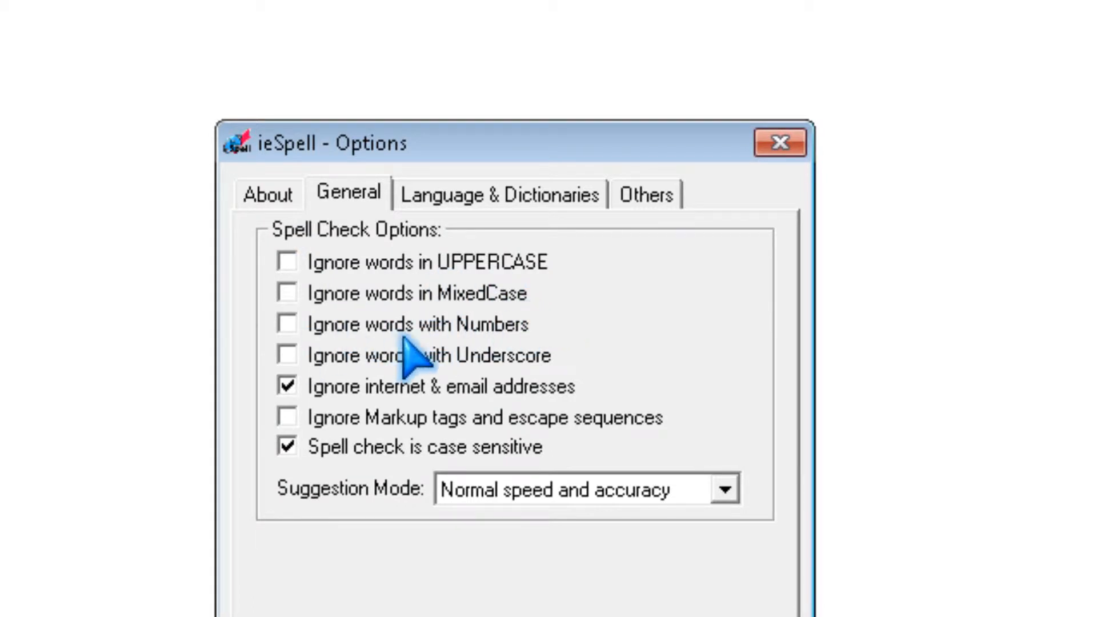
mouse_move(633, 437)
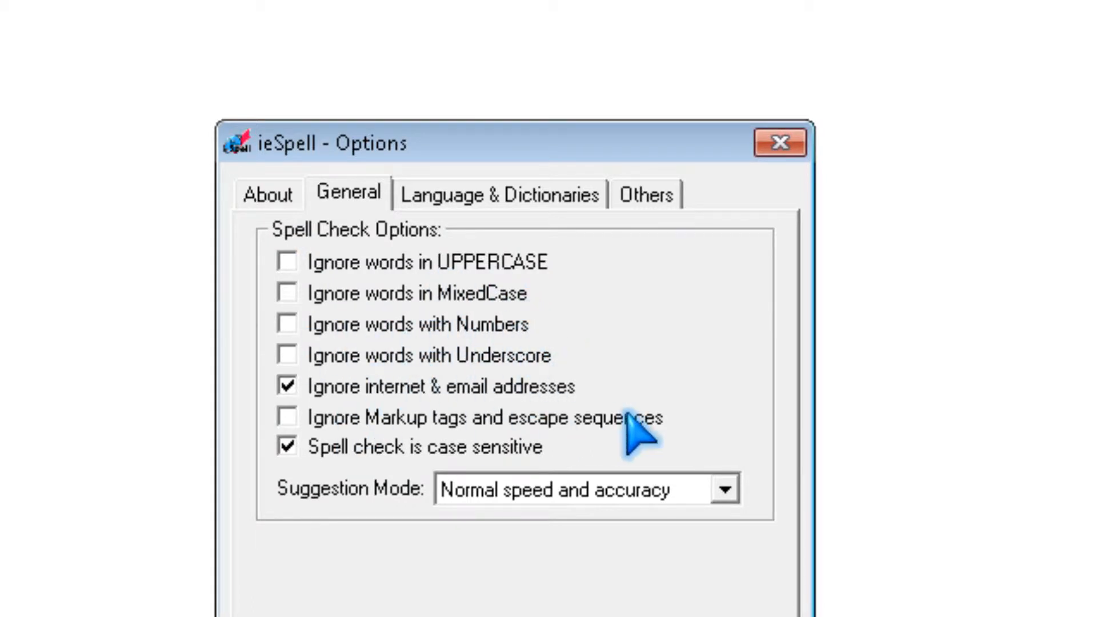
mouse_move(461, 426)
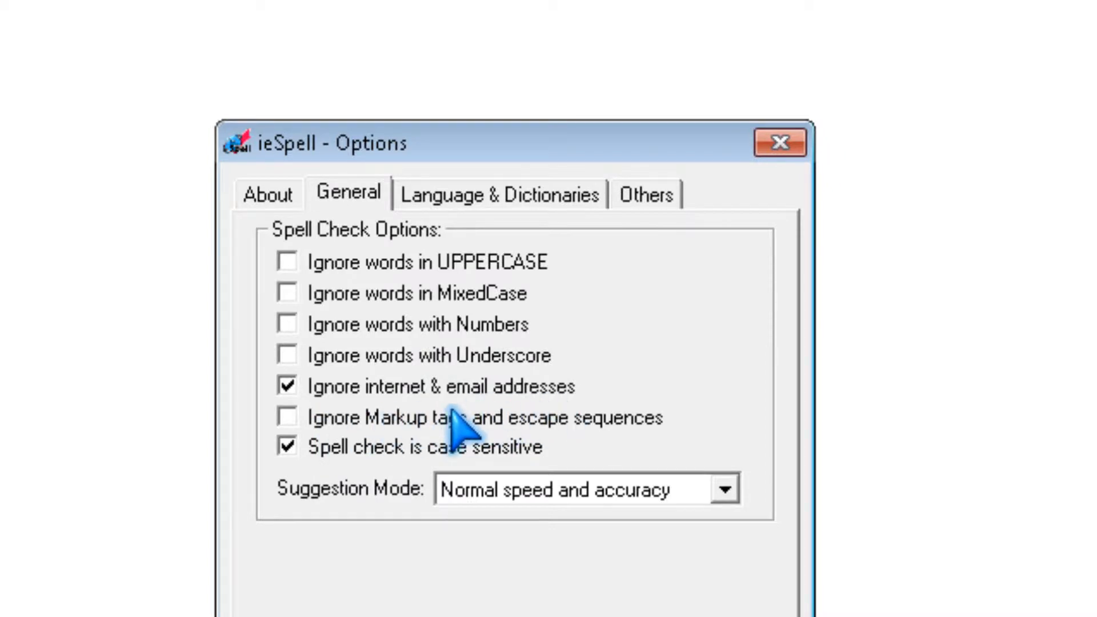
mouse_move(465, 451)
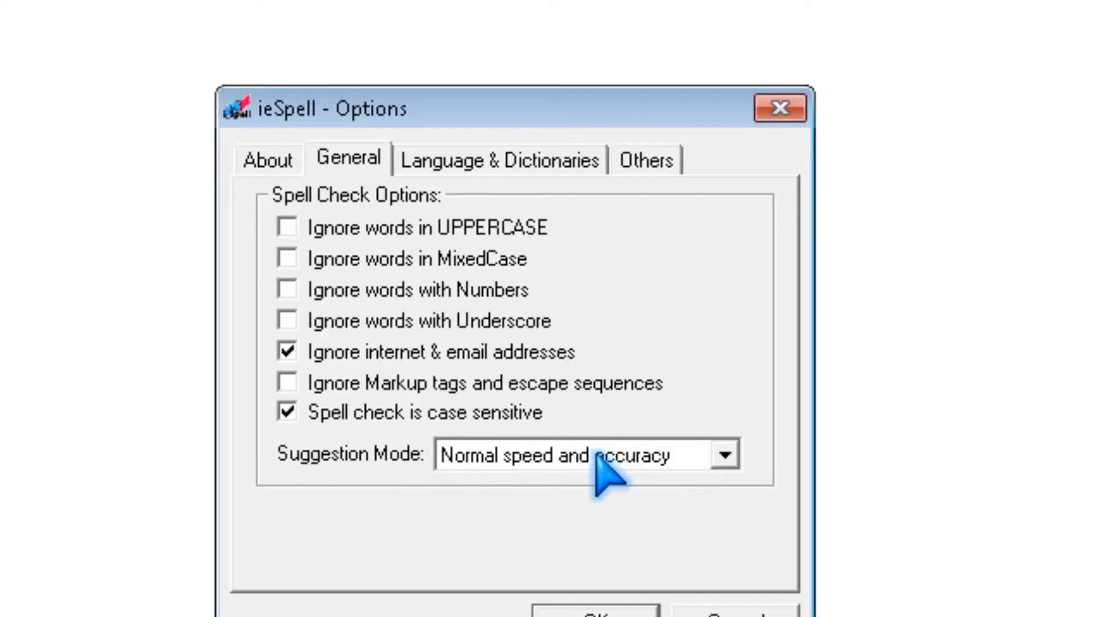
click(726, 454)
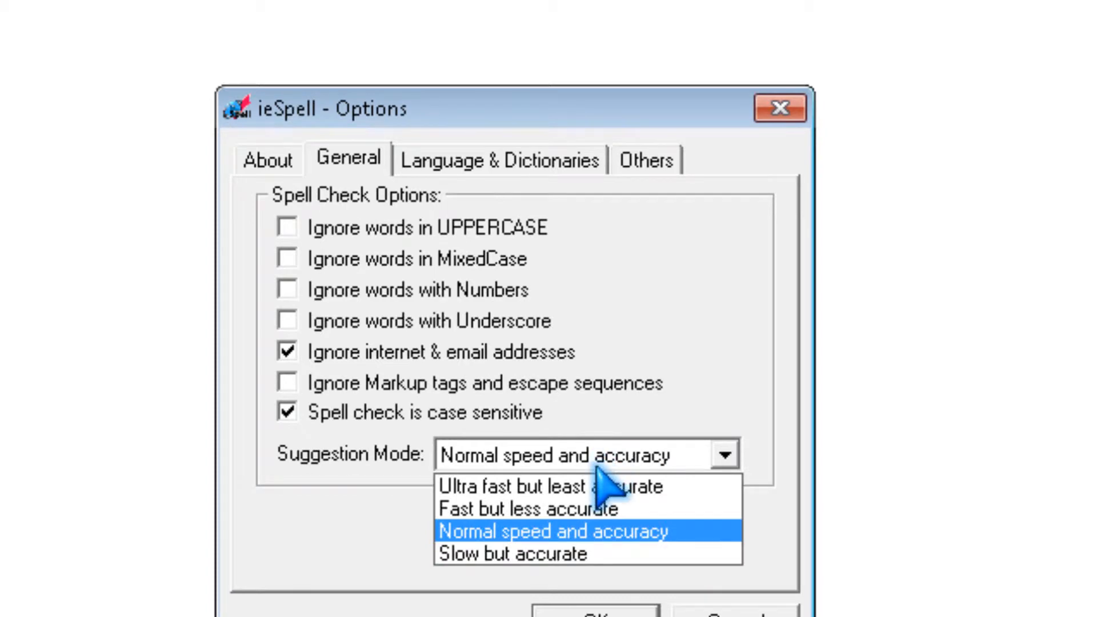
mouse_move(604, 454)
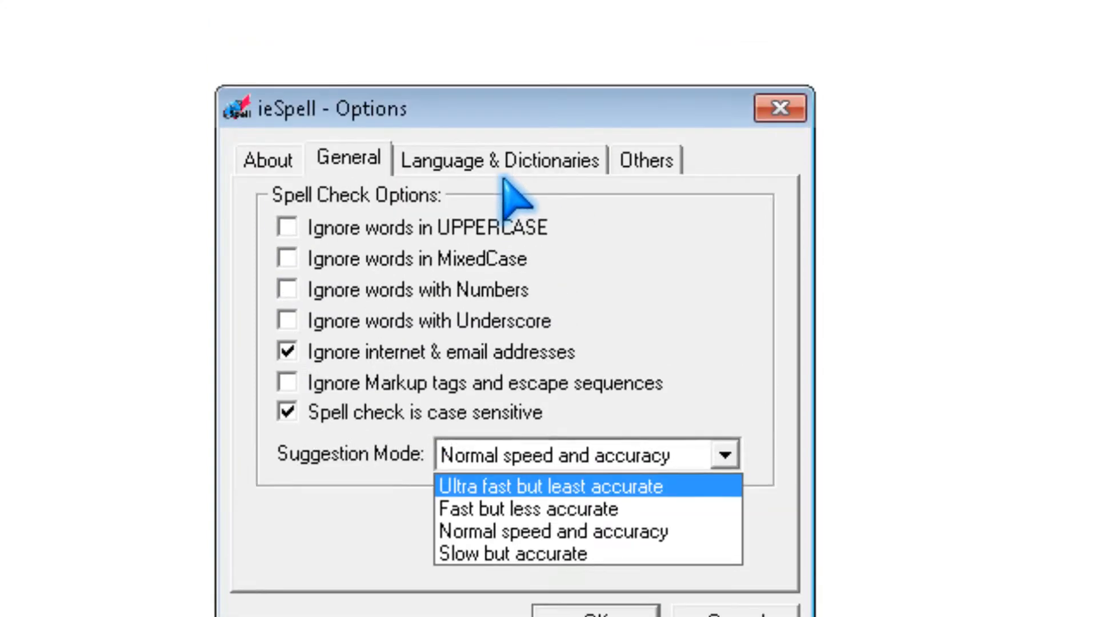
Review Language & Dictionaries and keep English (U.S.) as the current language.
click(499, 160)
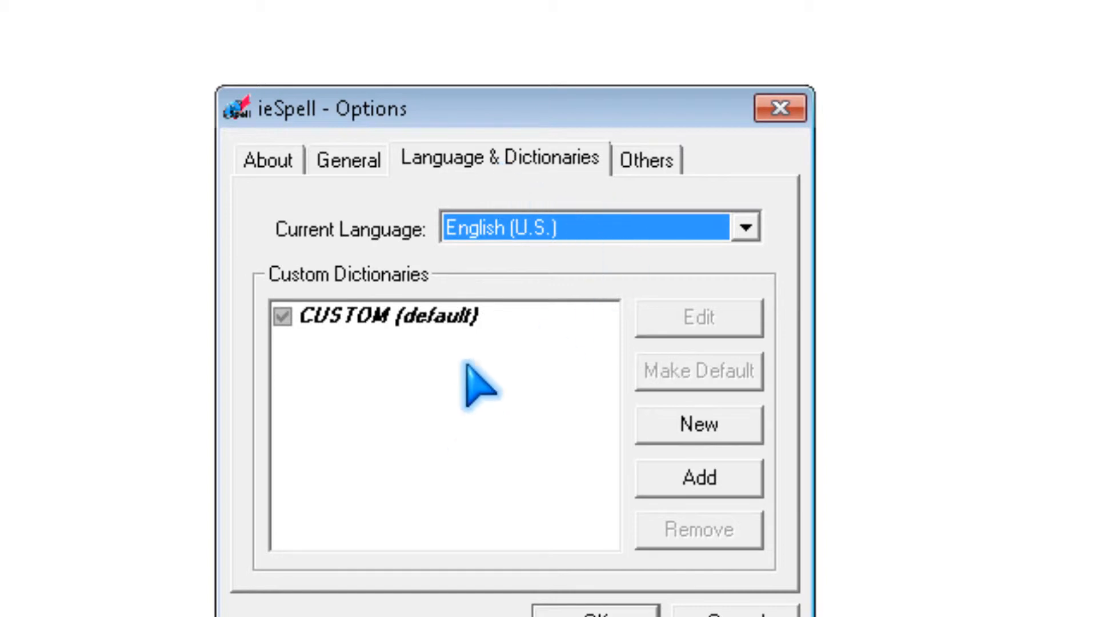
mouse_move(500, 280)
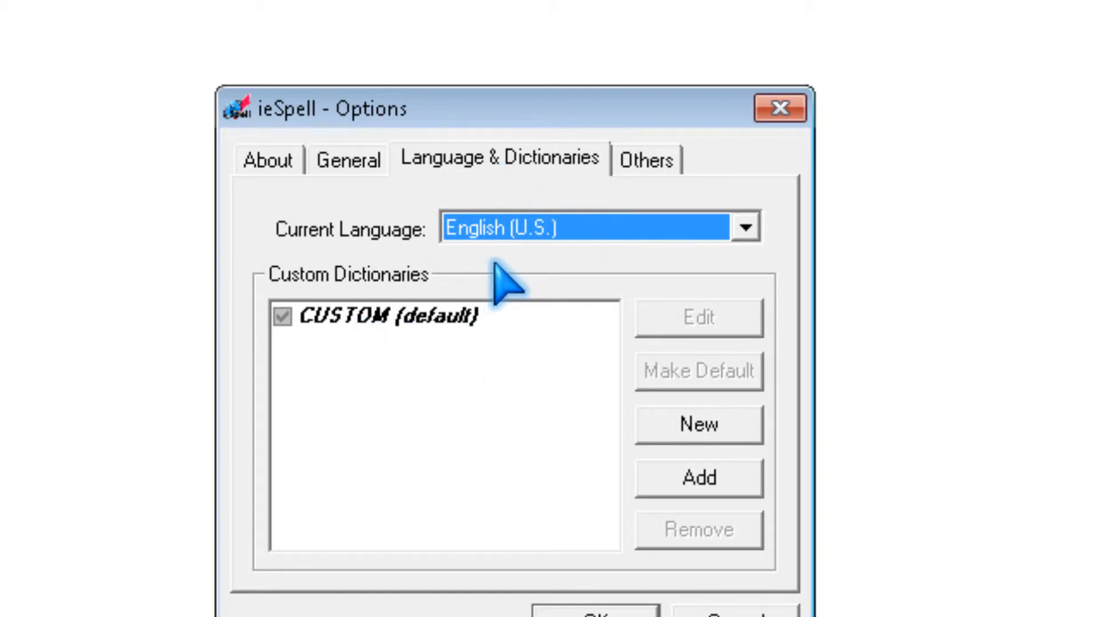
click(743, 227)
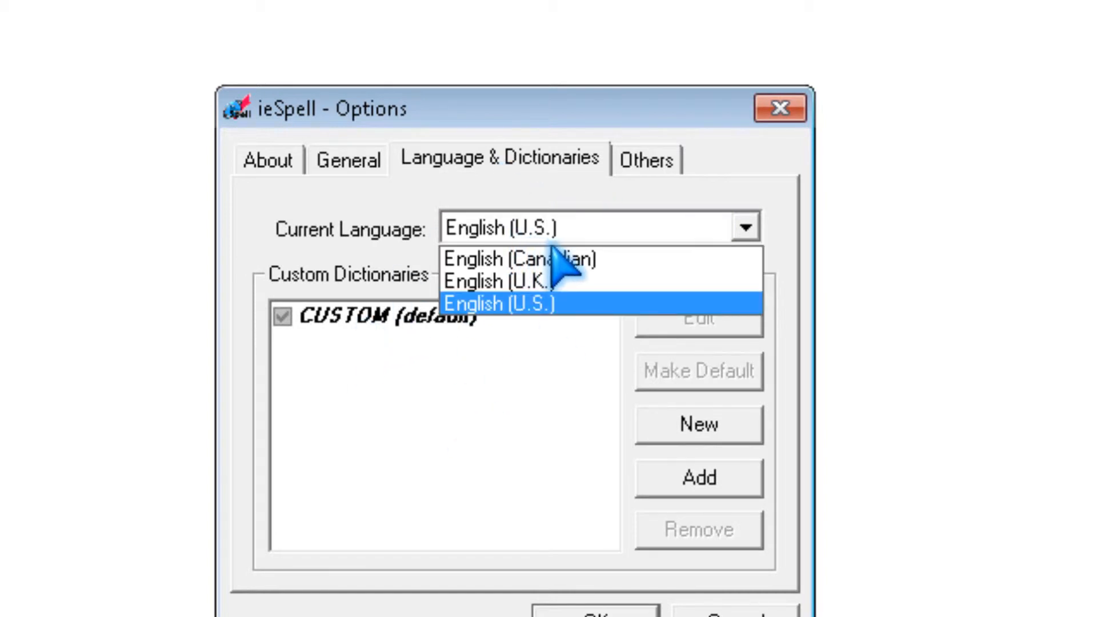
mouse_move(557, 282)
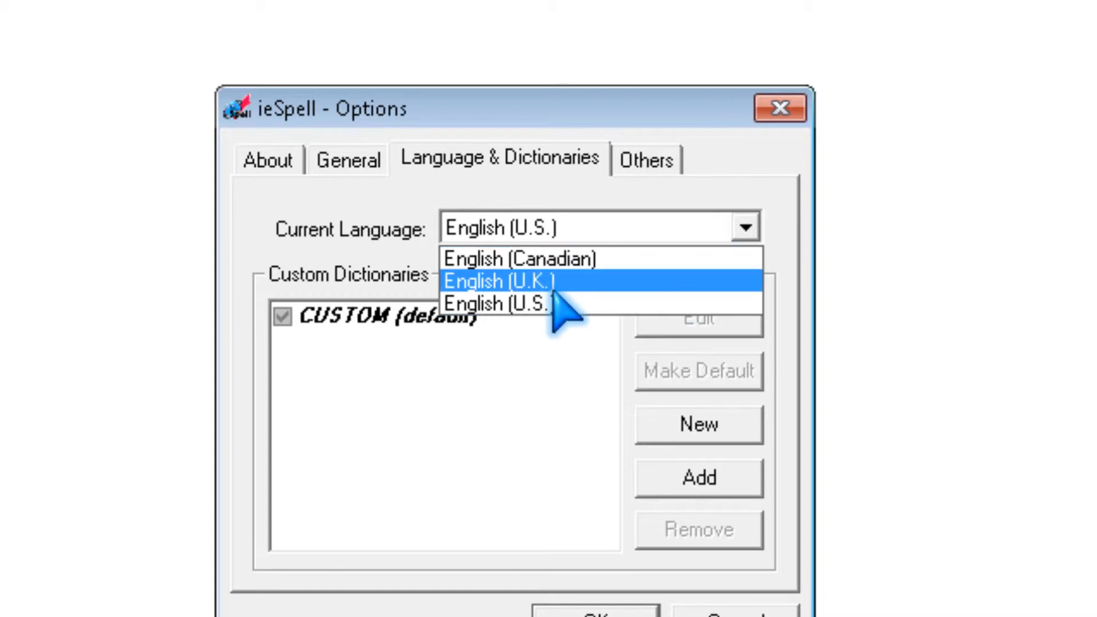
mouse_move(553, 304)
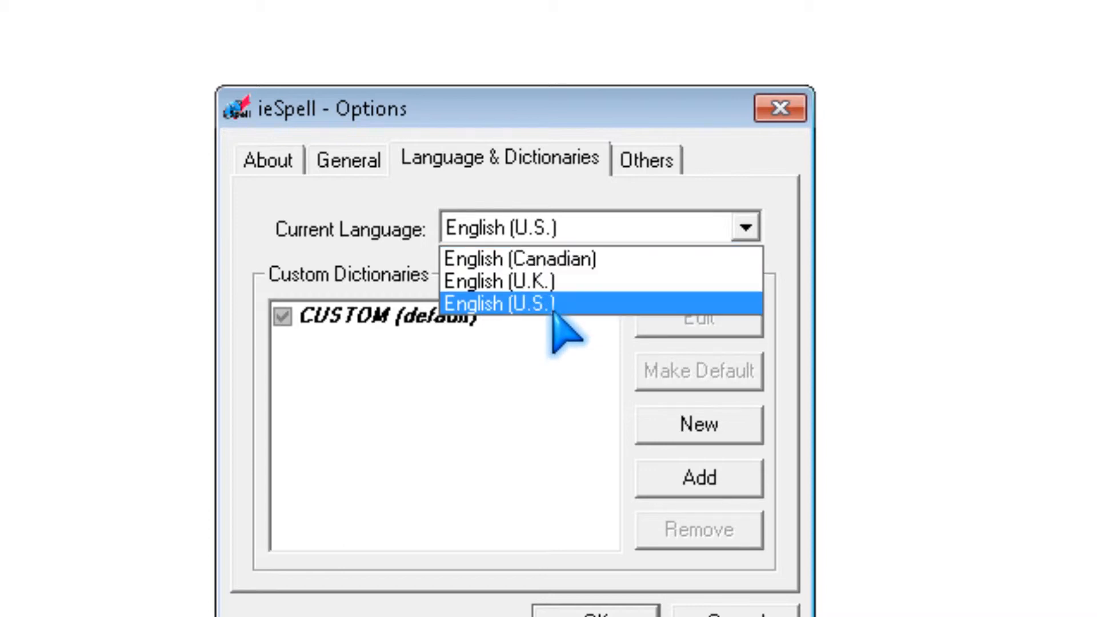
click(501, 304)
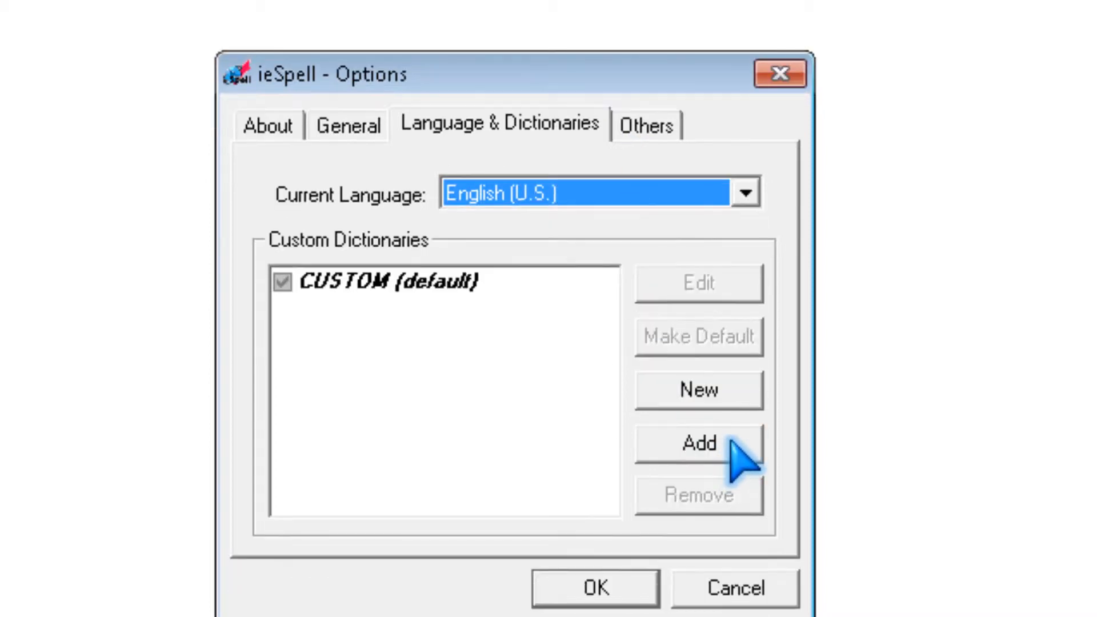
On the Others tab keep Merriam Webster for Look up Meaning and confirm with OK.
click(644, 124)
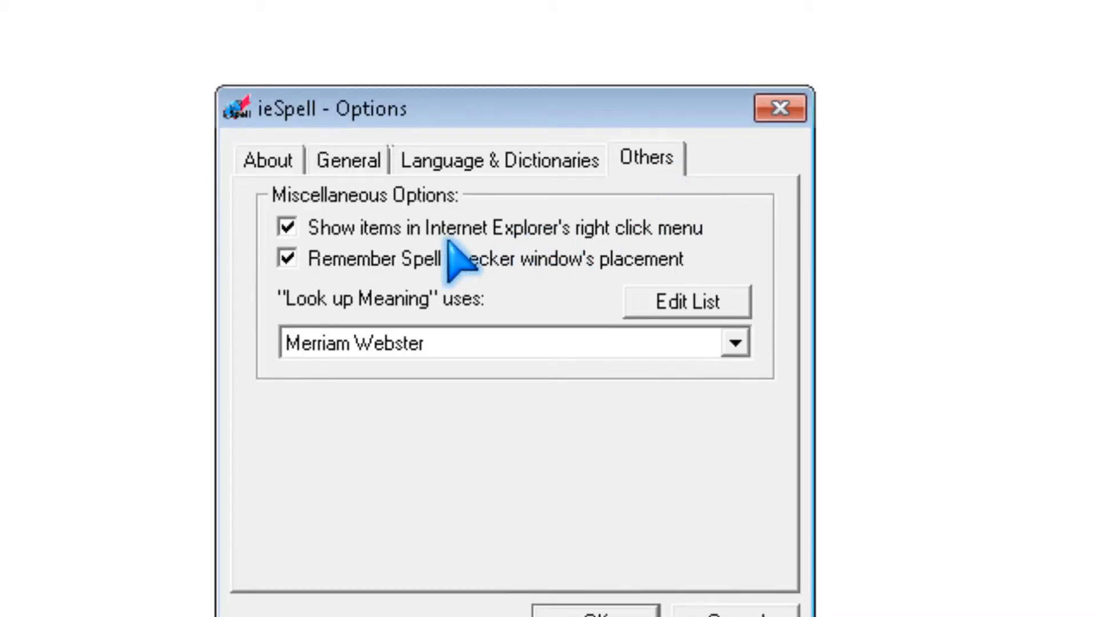
mouse_move(427, 269)
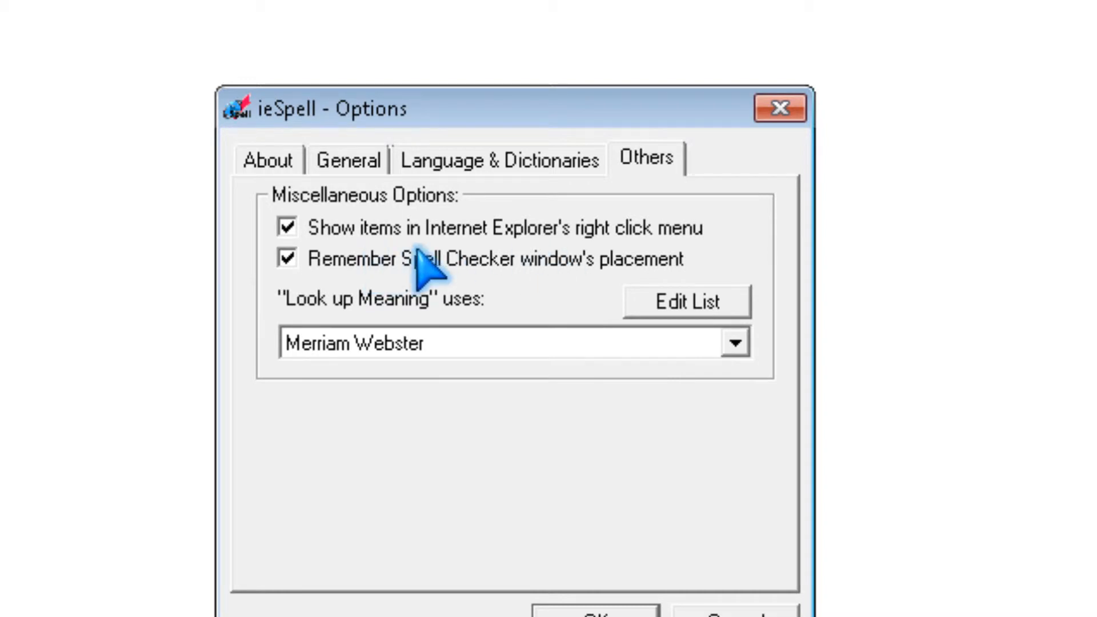
mouse_move(349, 266)
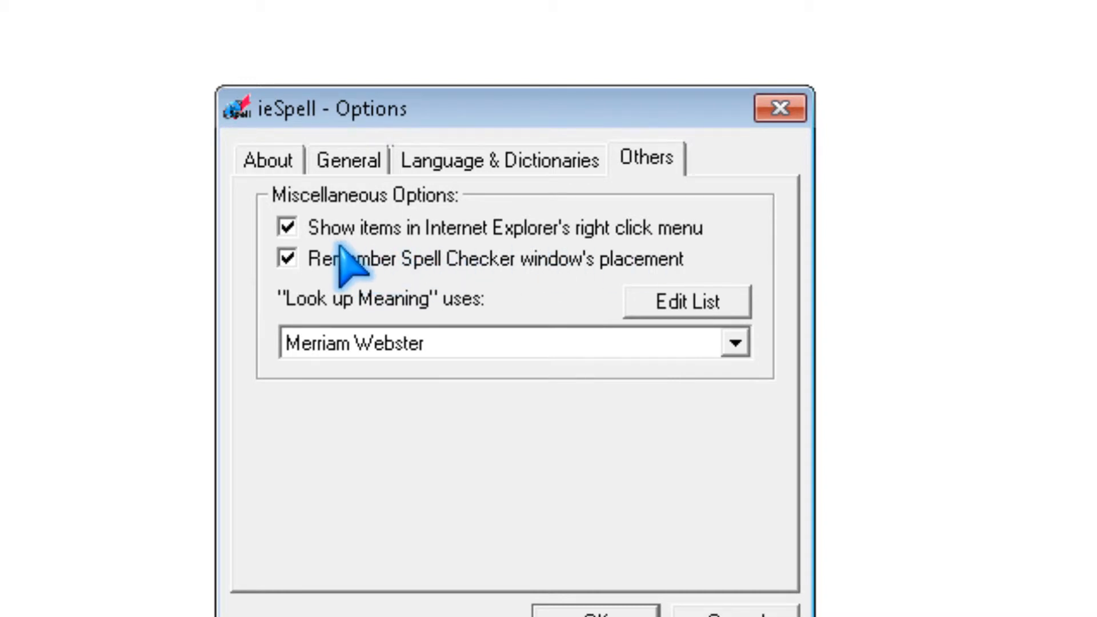
mouse_move(713, 273)
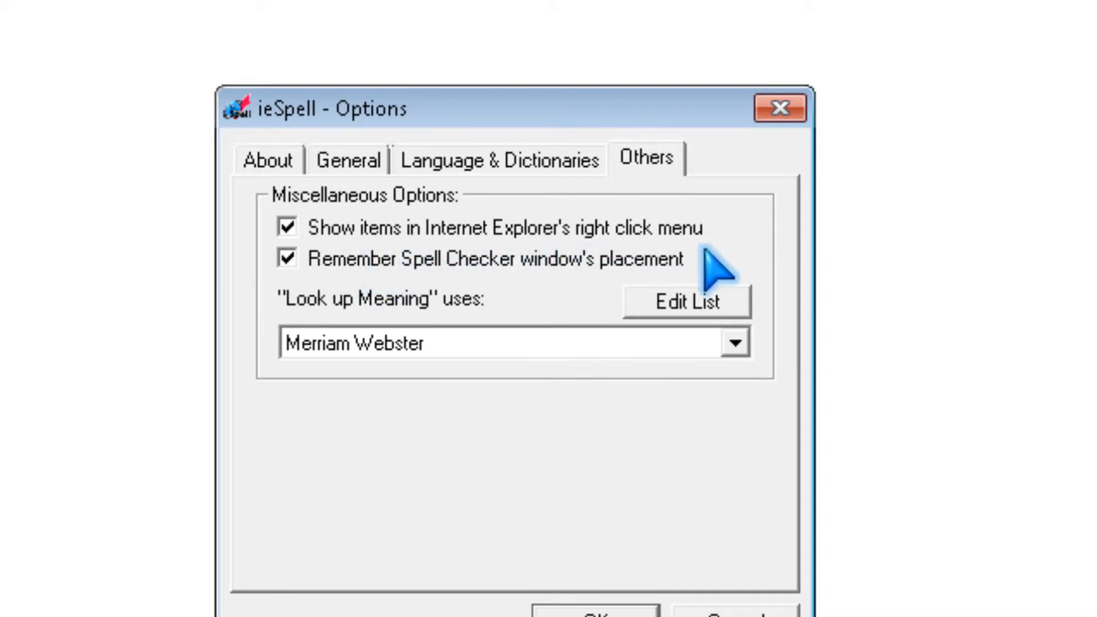
mouse_move(573, 286)
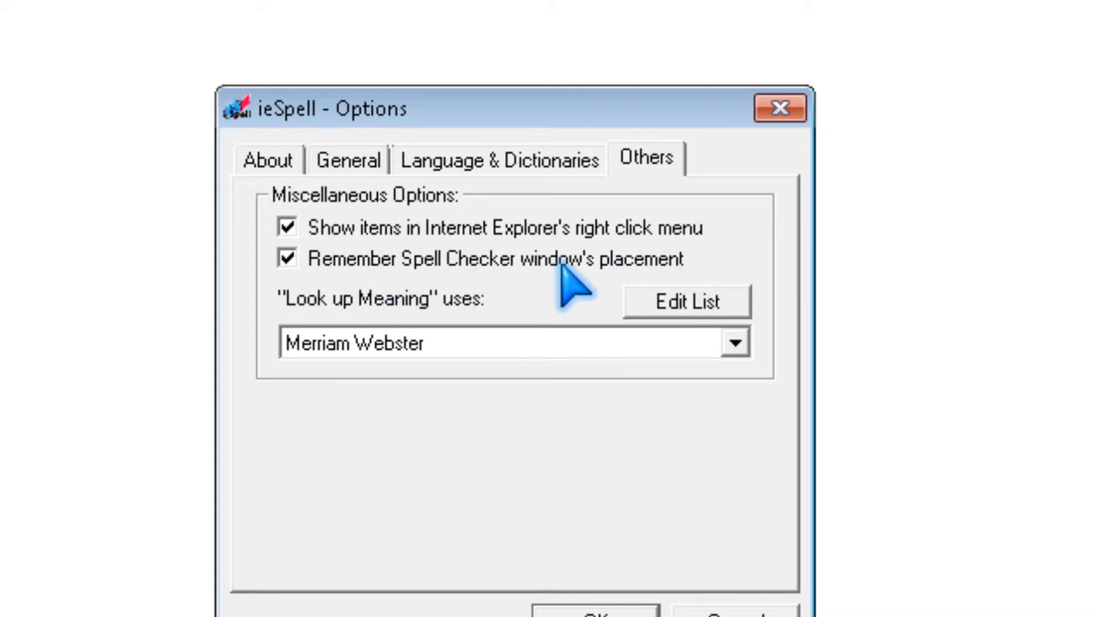
mouse_move(478, 301)
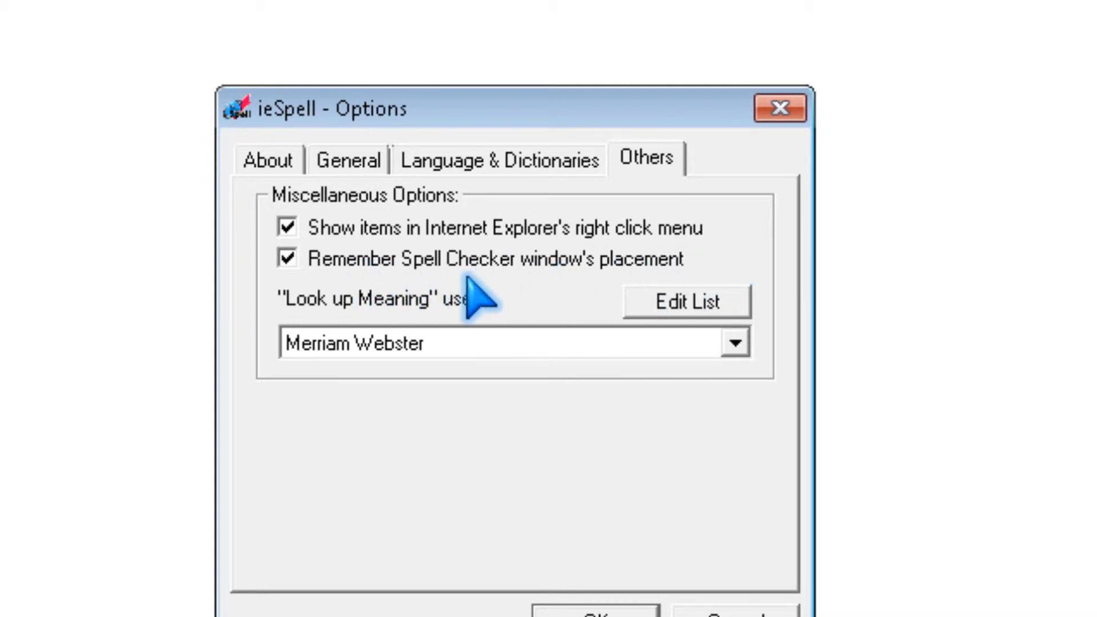
mouse_move(613, 301)
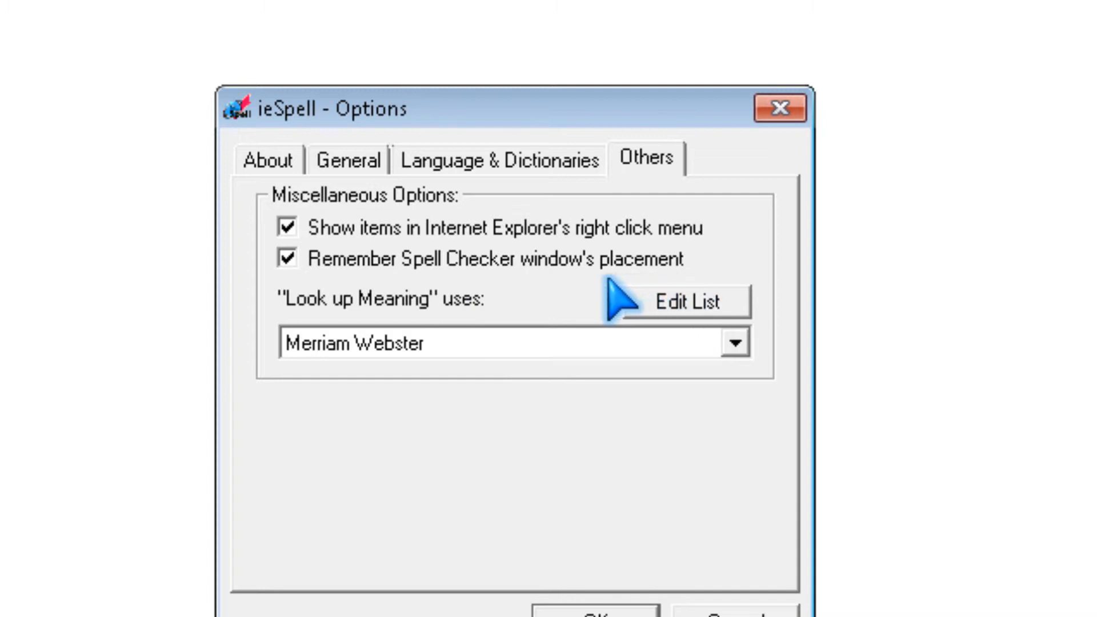
mouse_move(535, 367)
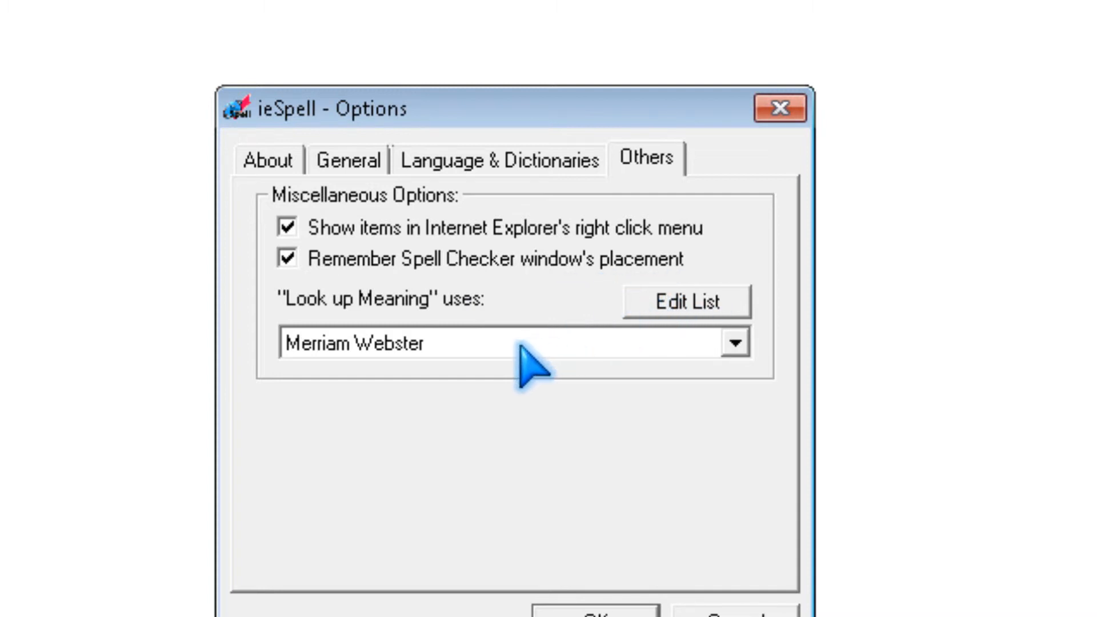
click(734, 342)
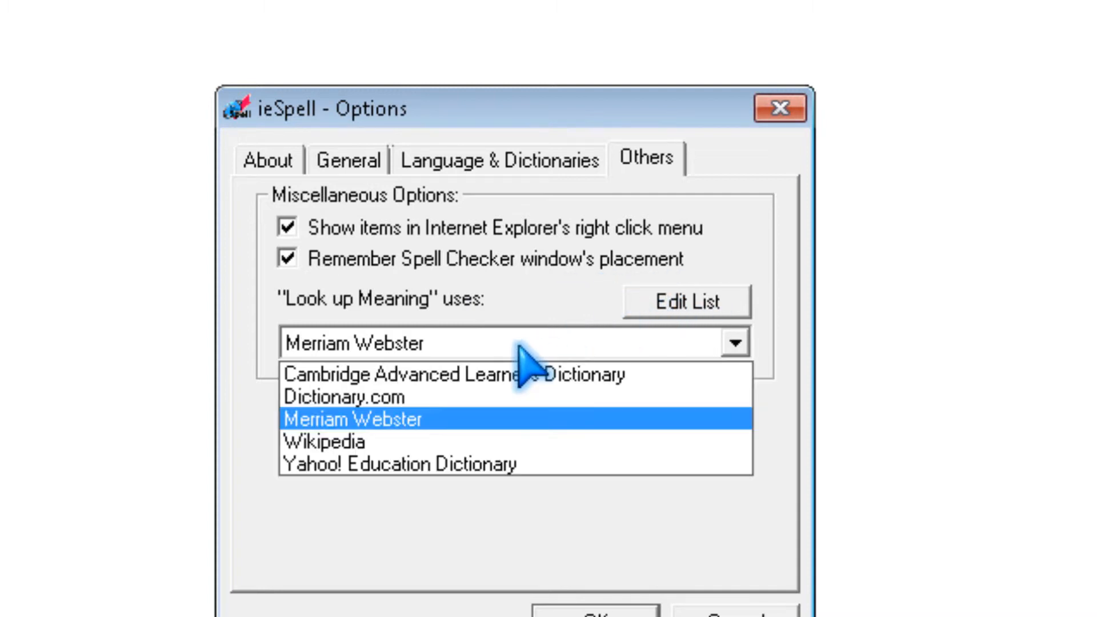
mouse_move(493, 434)
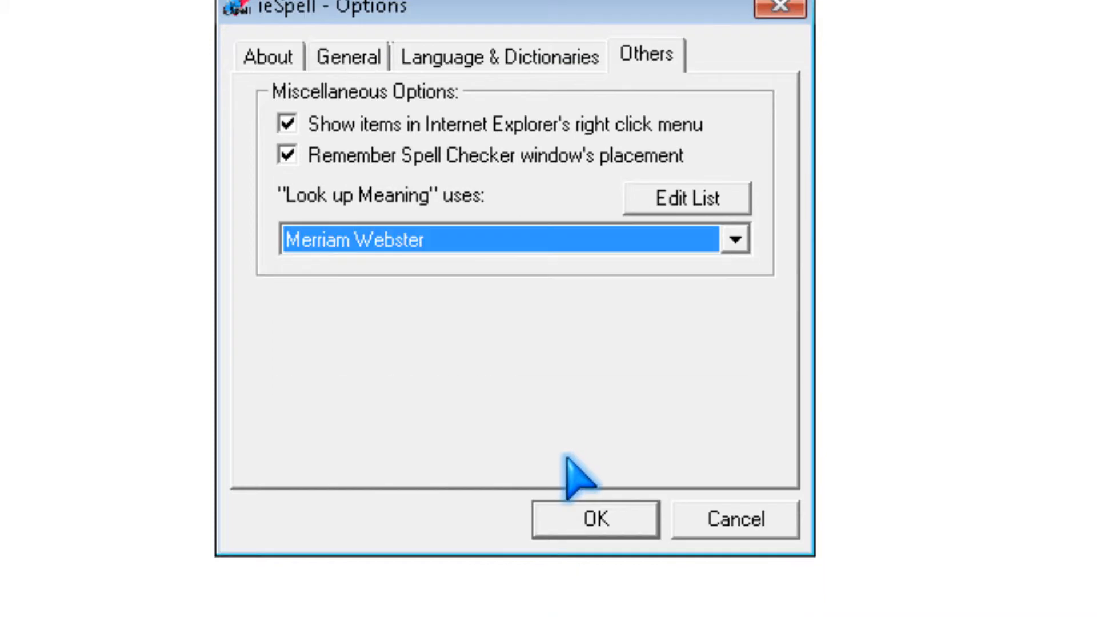
click(595, 519)
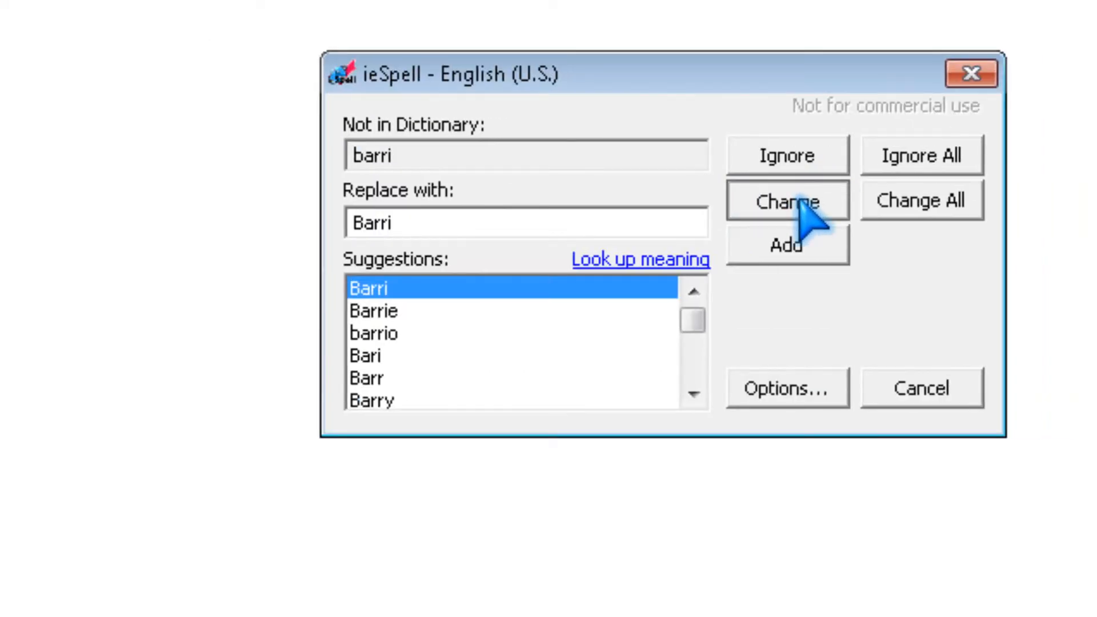
mouse_move(661, 356)
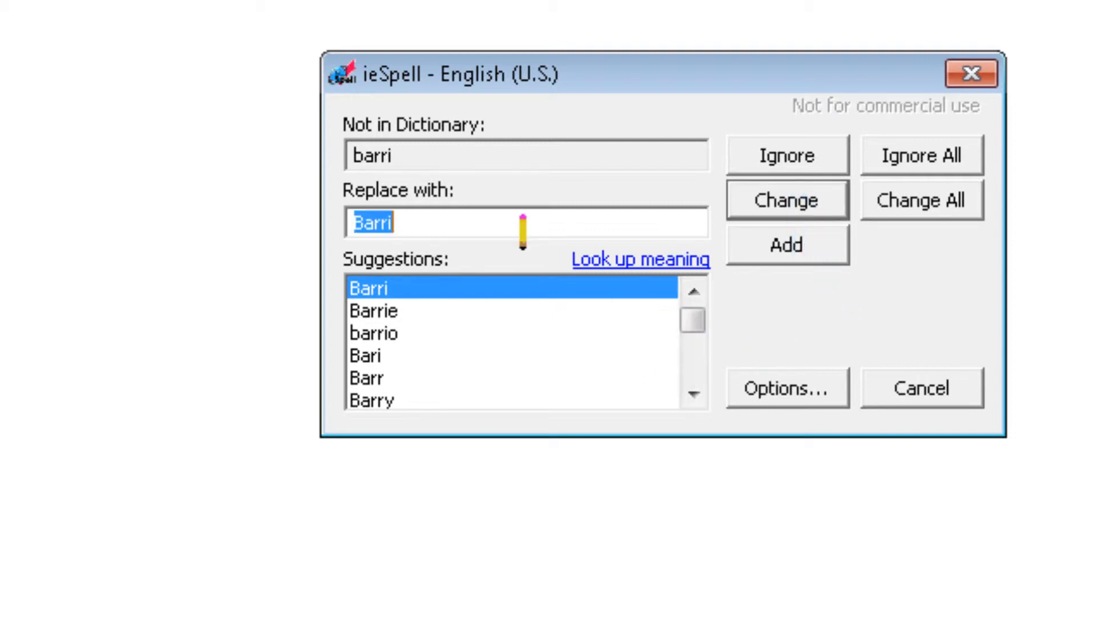
Replace barri with 'berry' and yummi with yummy, then dismiss the completion message.
text(b)
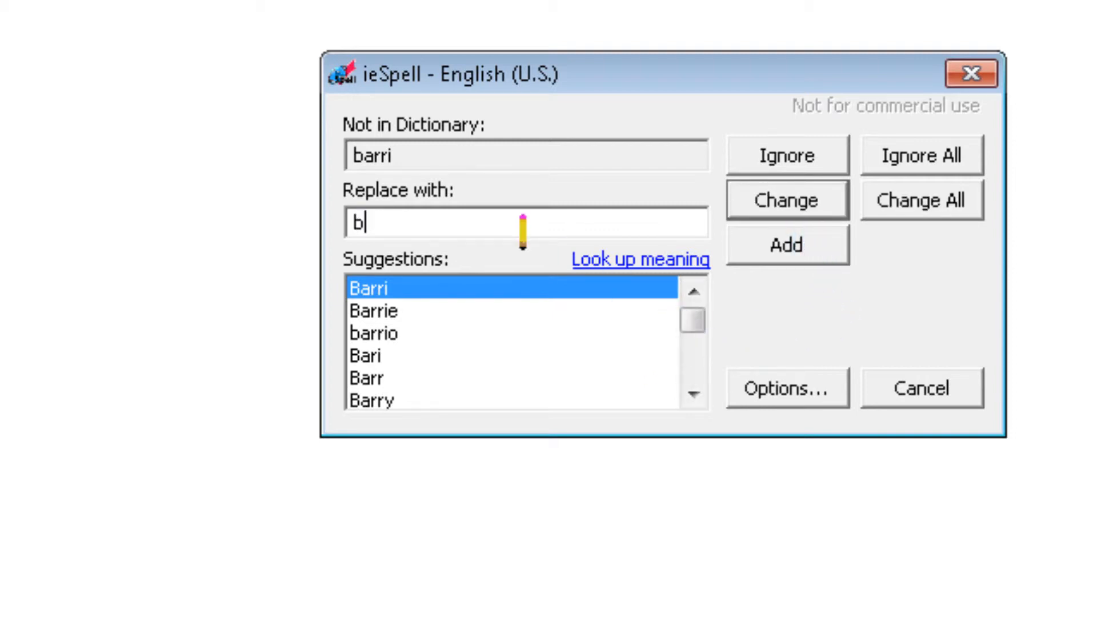
text(erry)
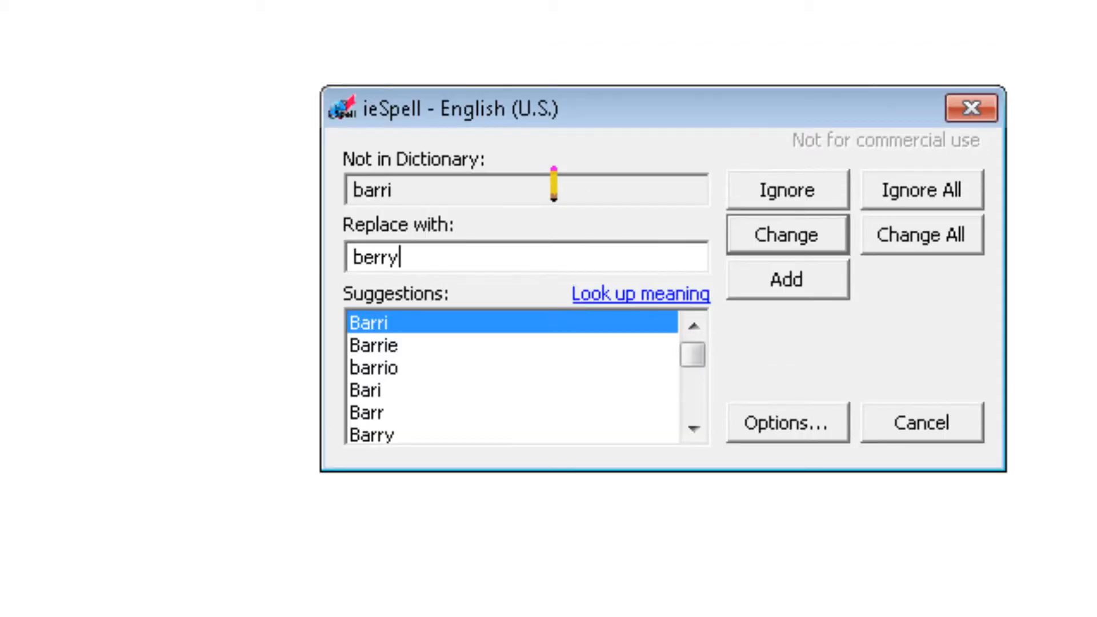
click(786, 235)
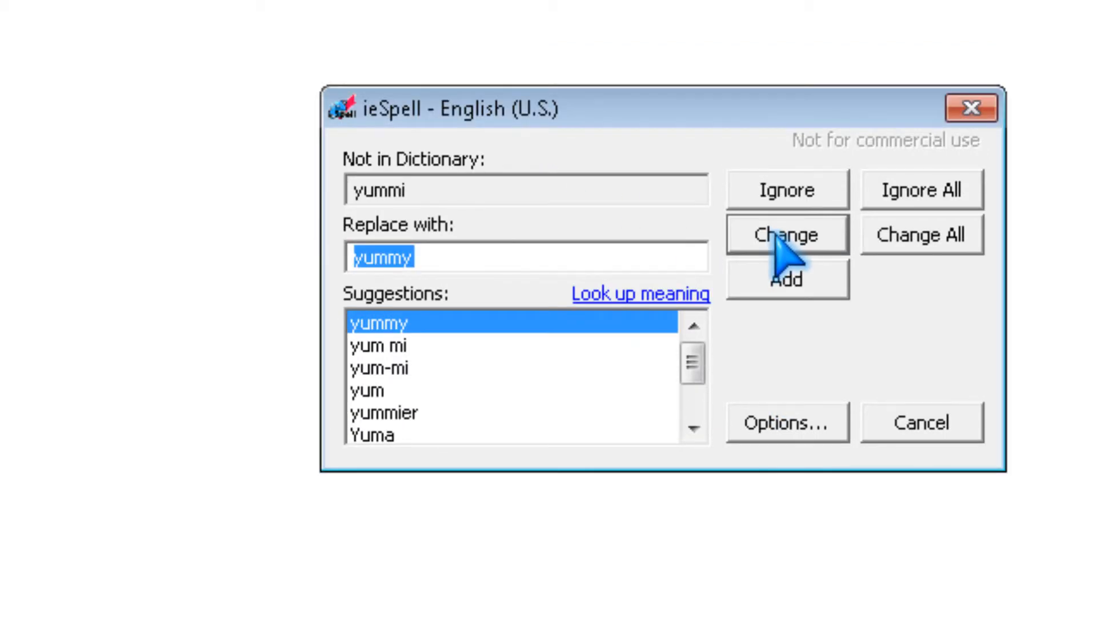
click(786, 235)
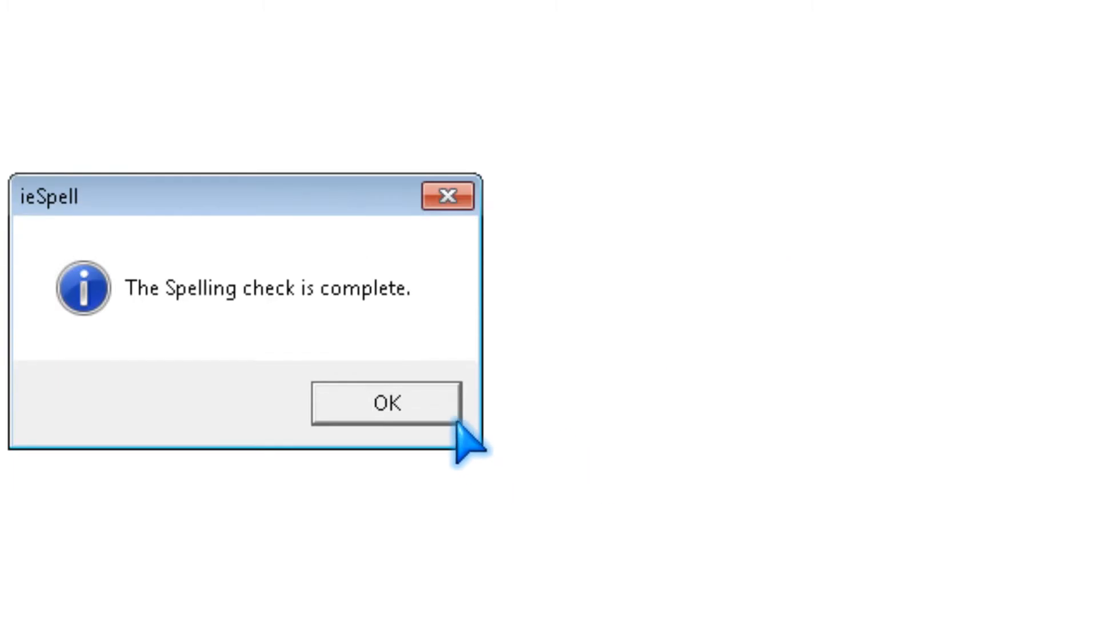
click(385, 404)
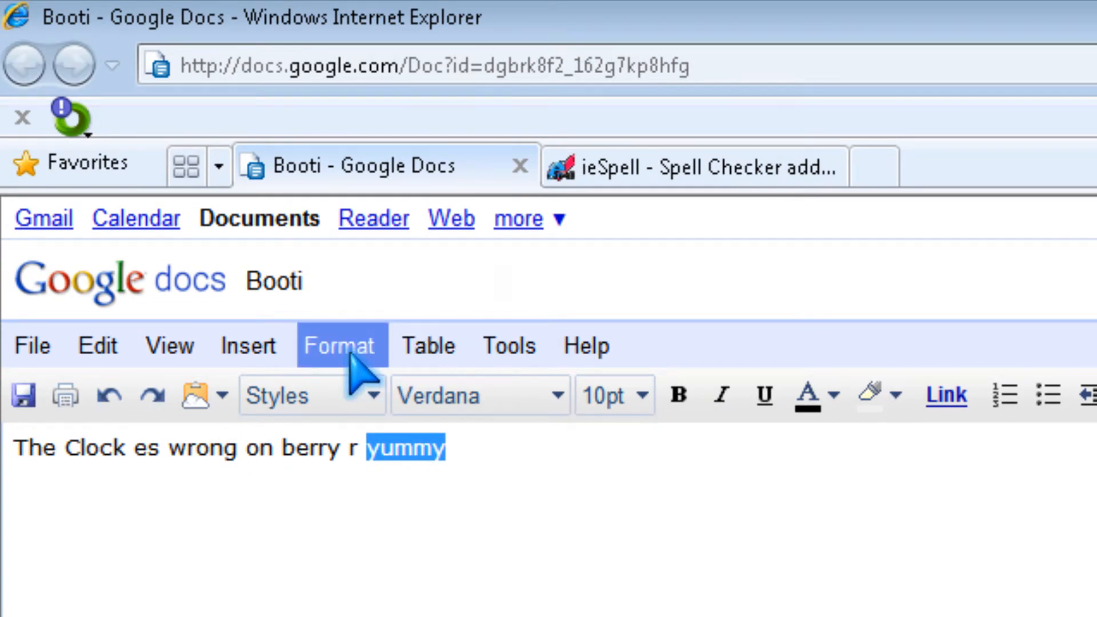
Append the misspelled word 'goood' after 'yummy' at the end of the sentence.
click(429, 345)
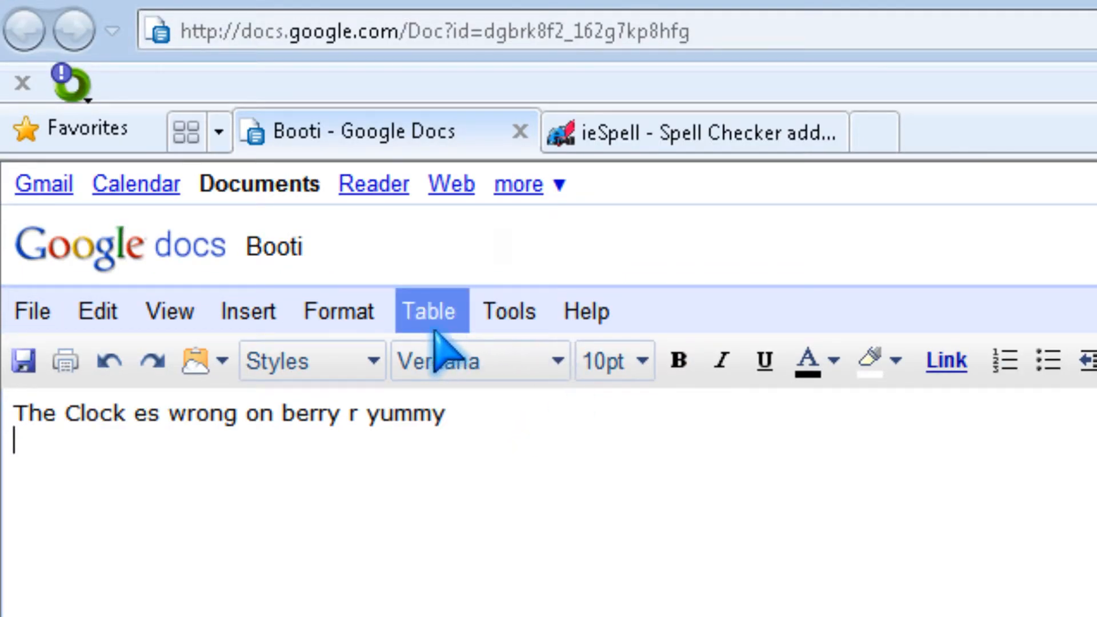
click(510, 311)
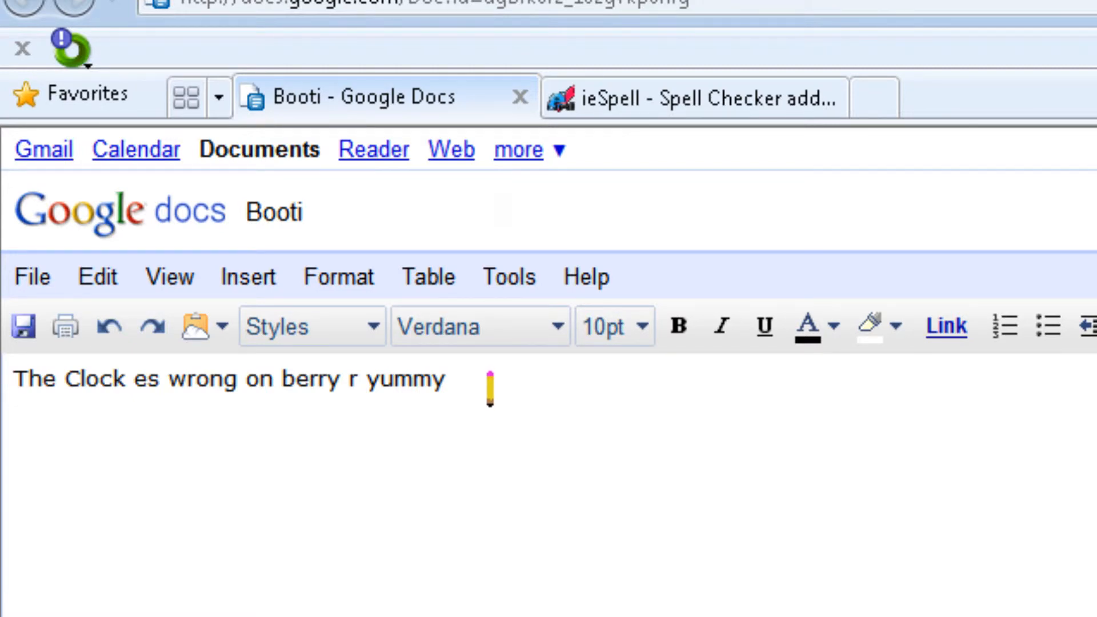
text(go)
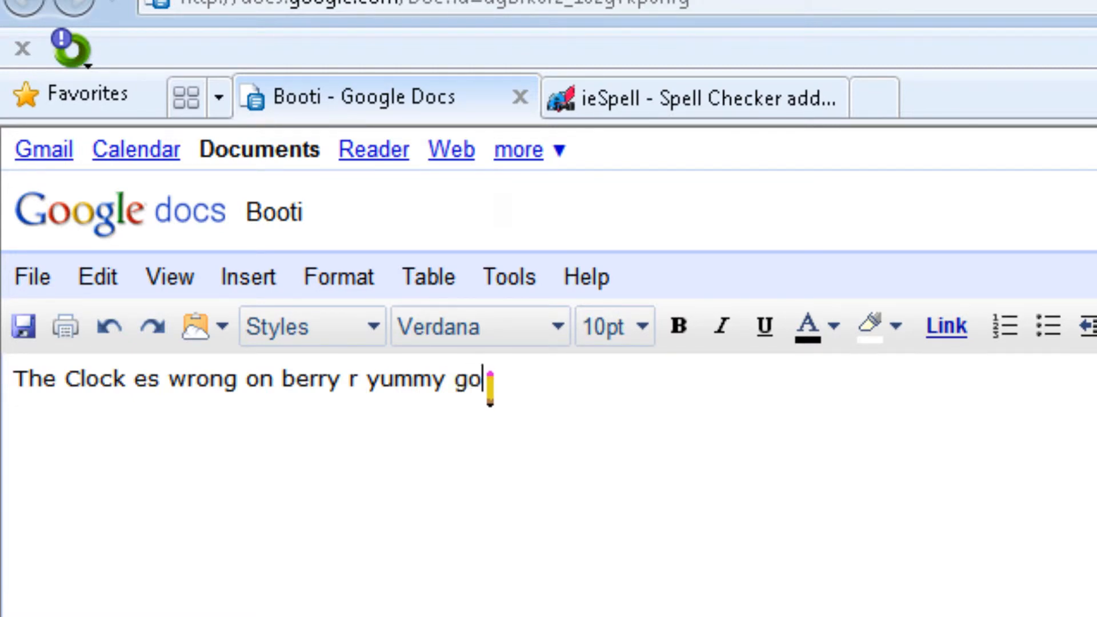
text(oog)
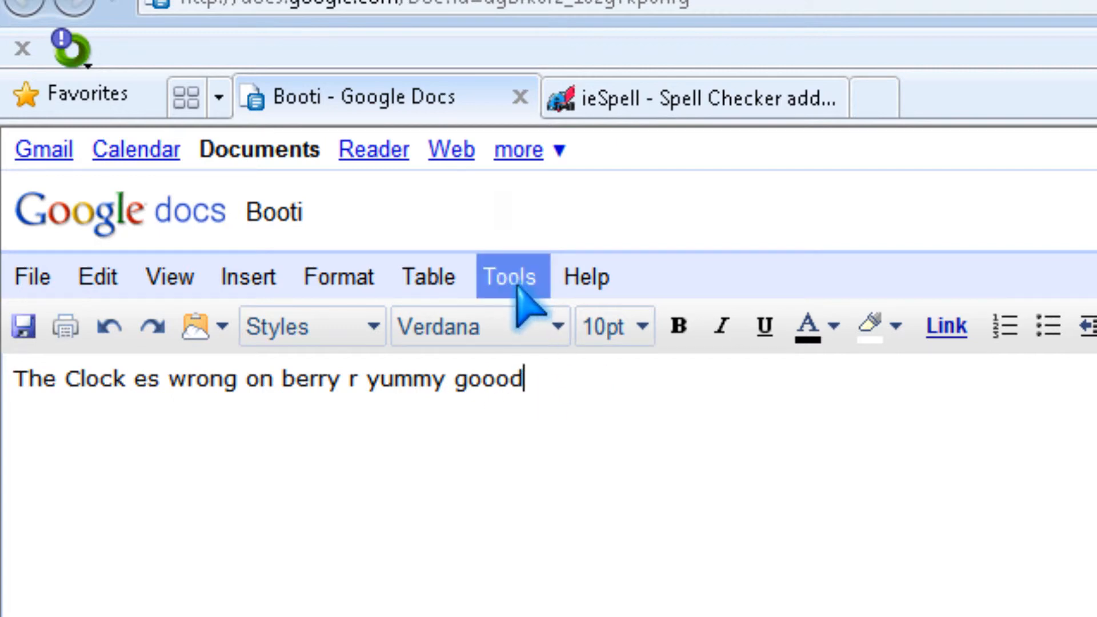
mouse_move(552, 387)
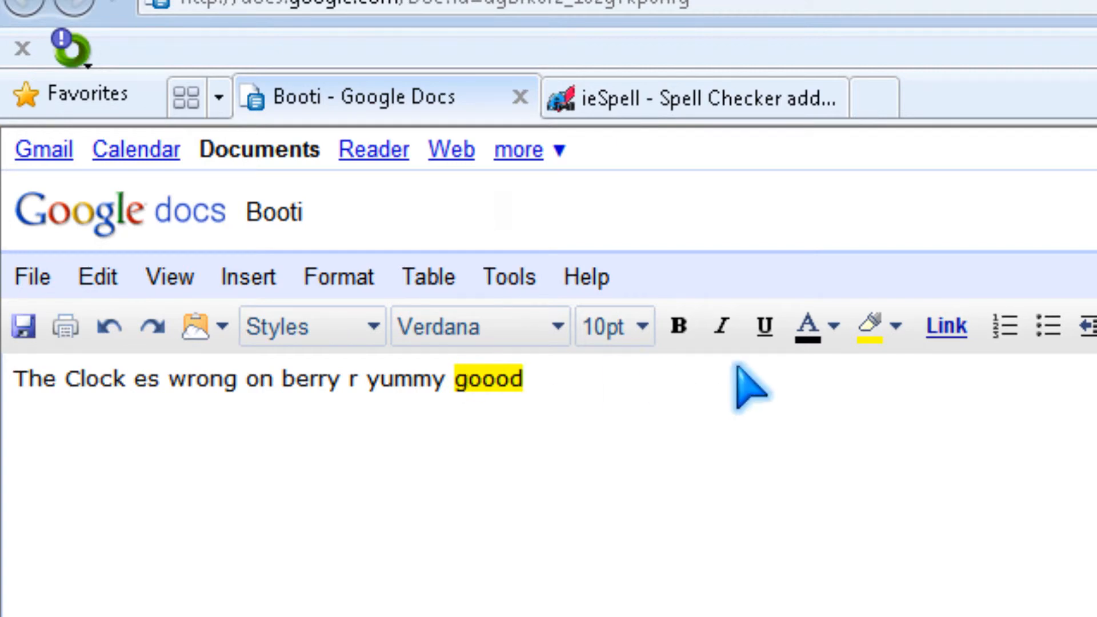
Correct goood to Good via Check Spelling, then Recheck spelling to clear the flag.
right_click(482, 378)
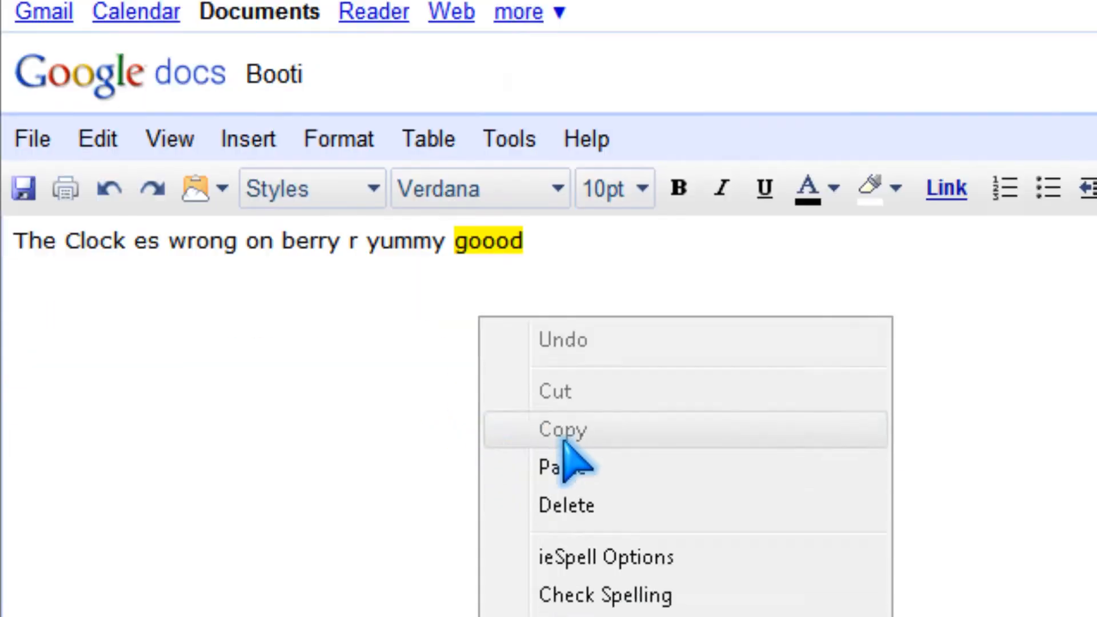
click(604, 594)
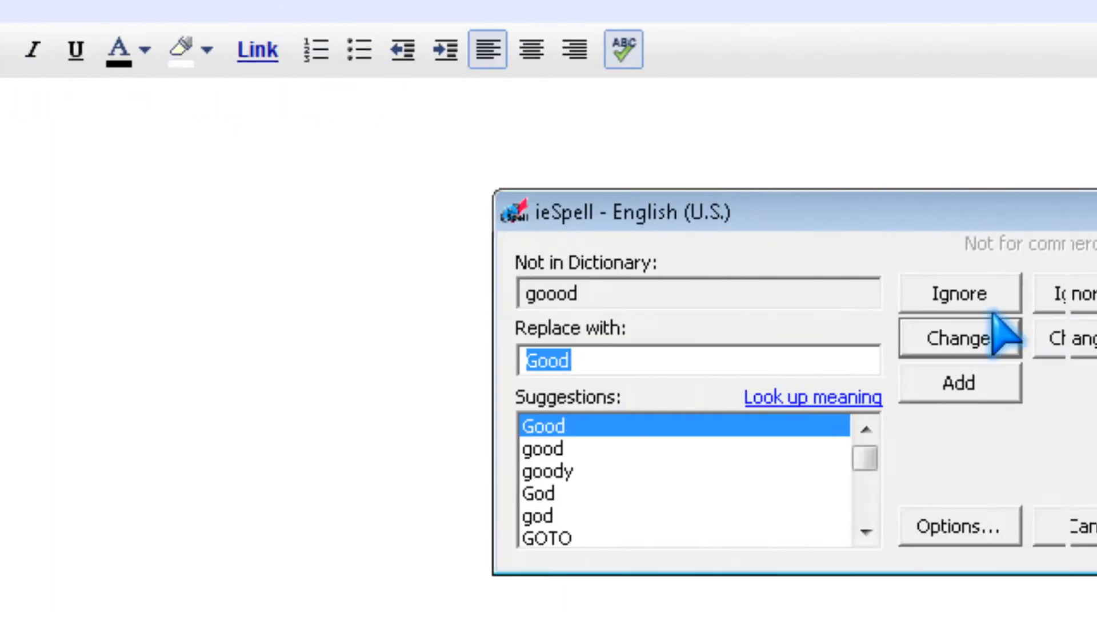
click(959, 339)
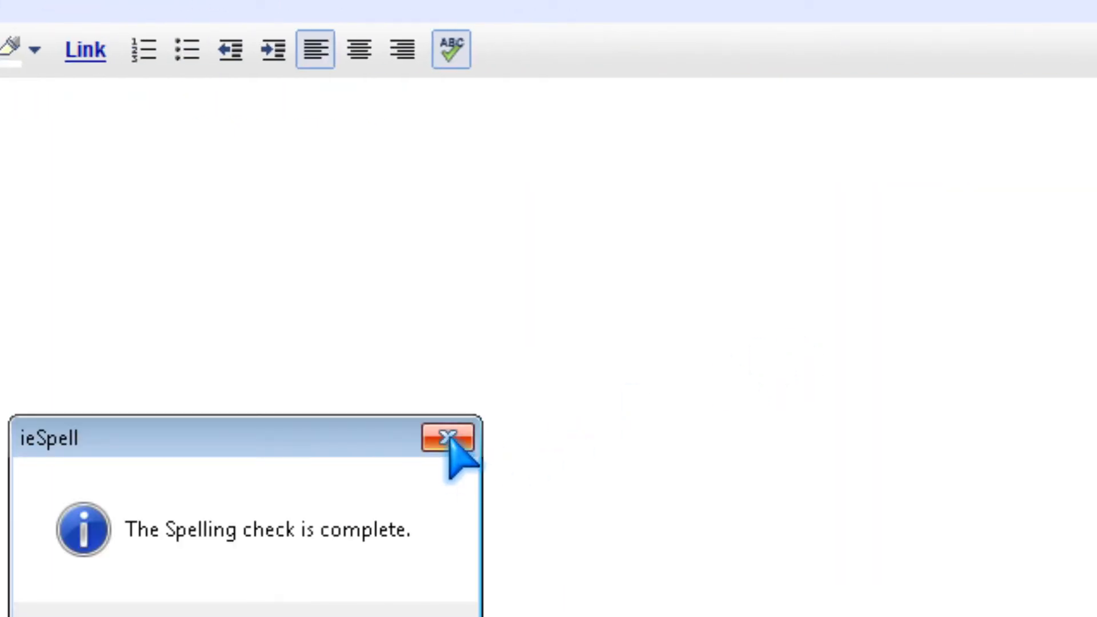
click(448, 438)
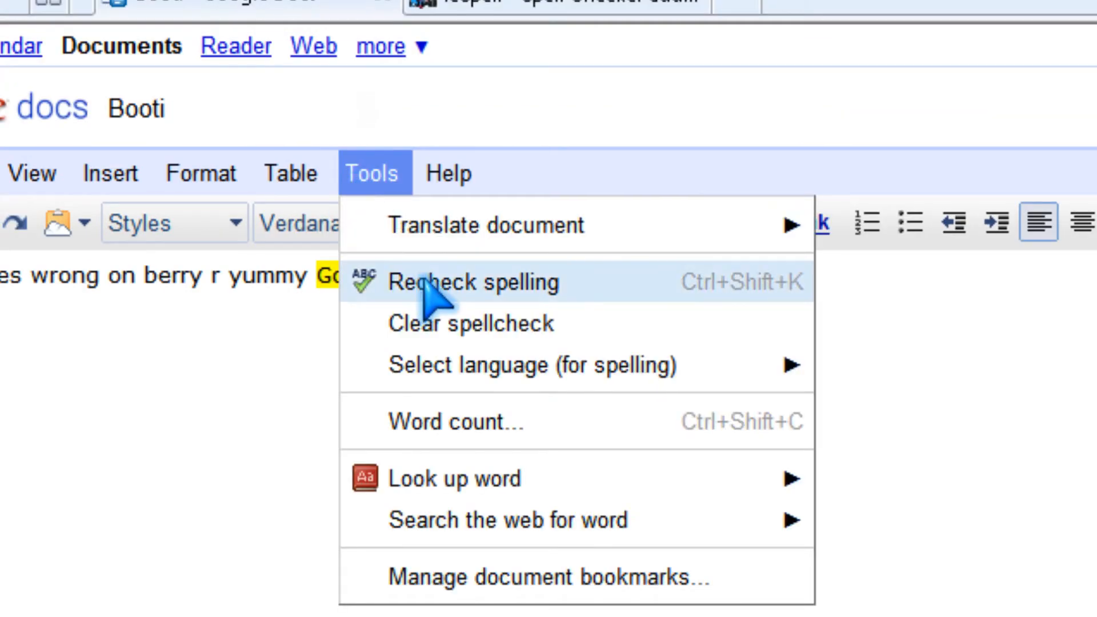
click(473, 281)
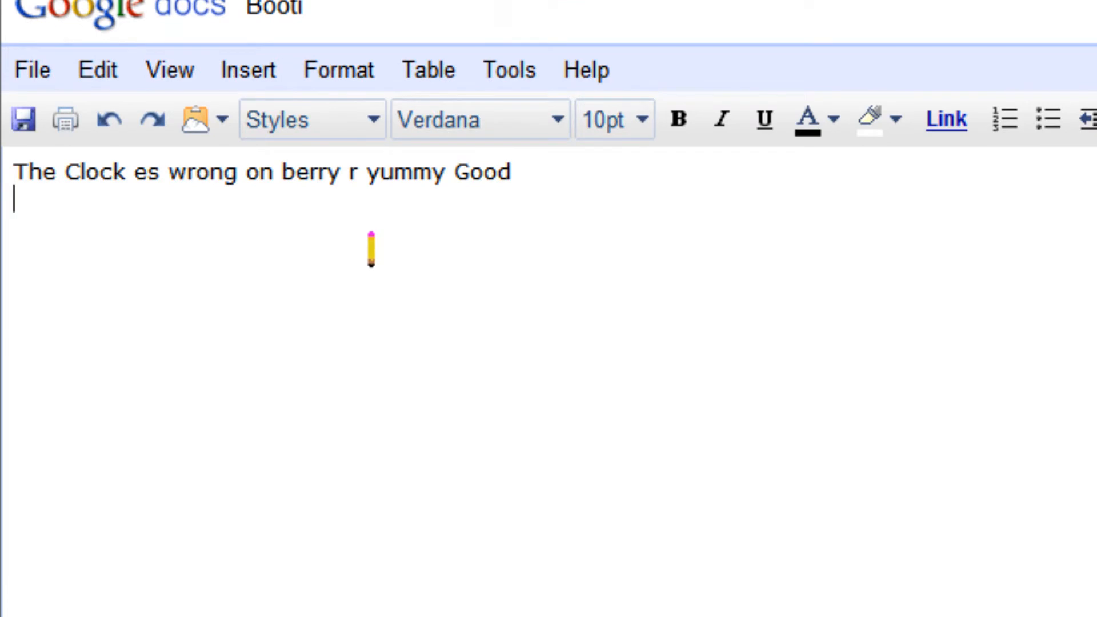
double_click(403, 173)
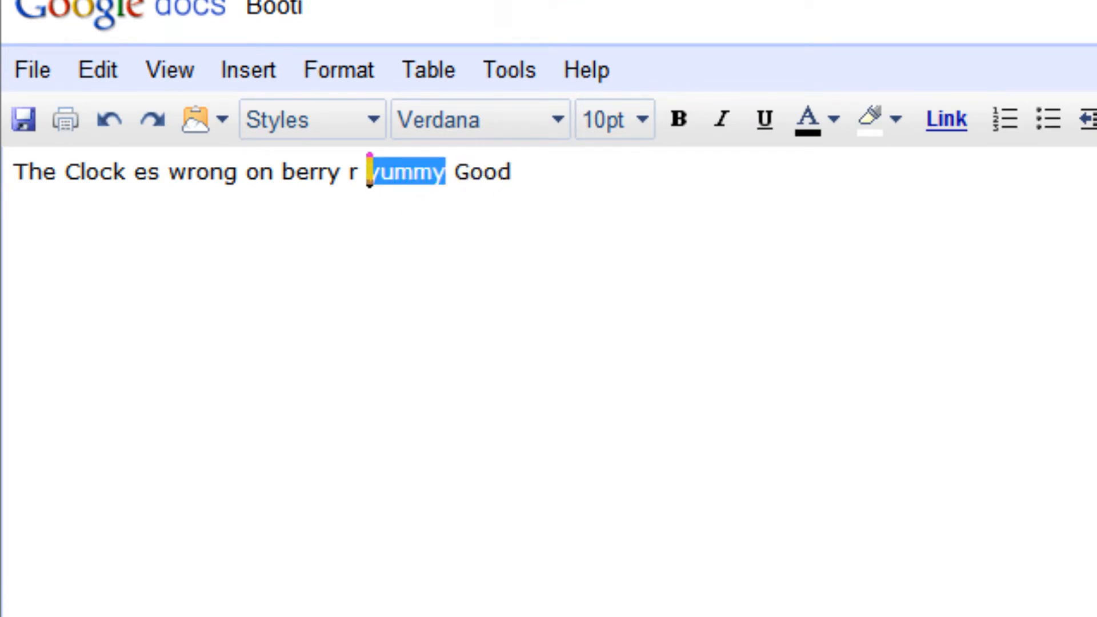
right_click(406, 171)
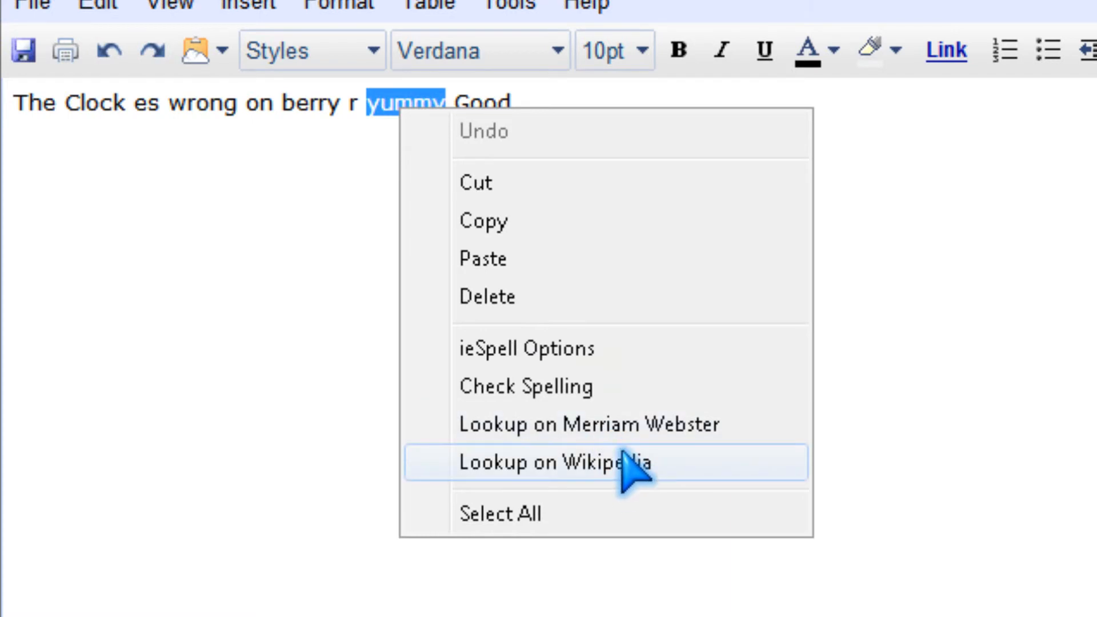
click(552, 462)
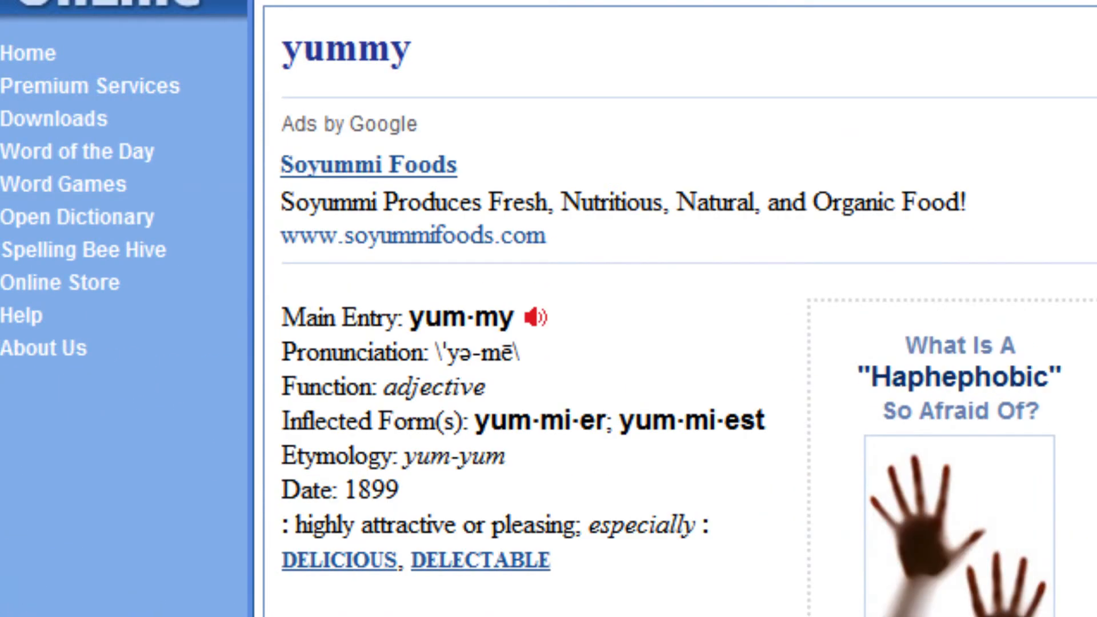
scroll(down, 3)
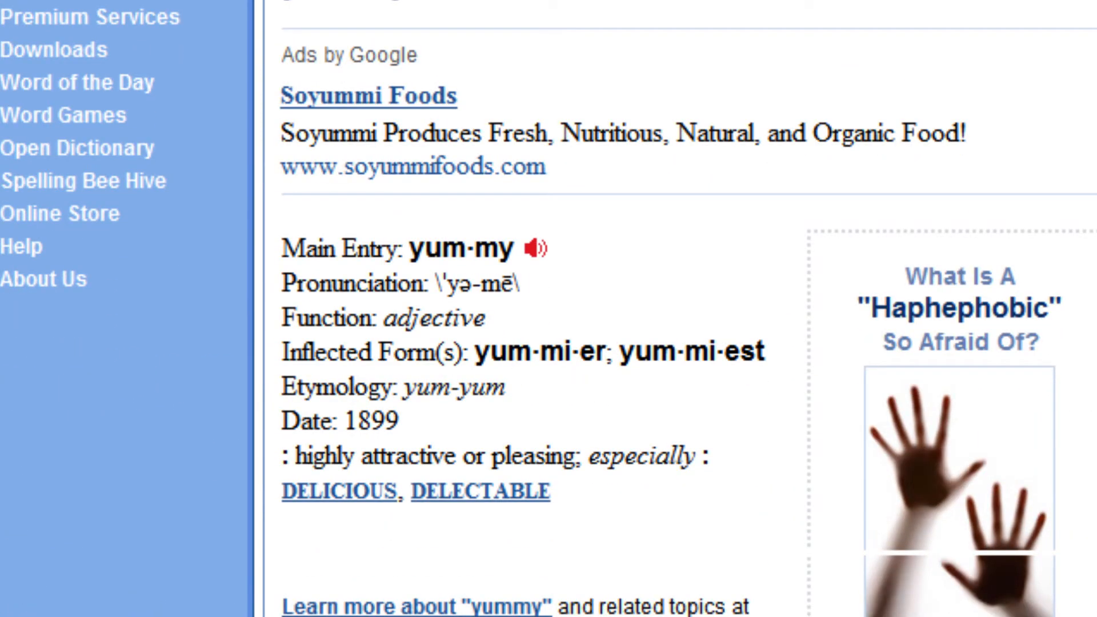
scroll(down, 3)
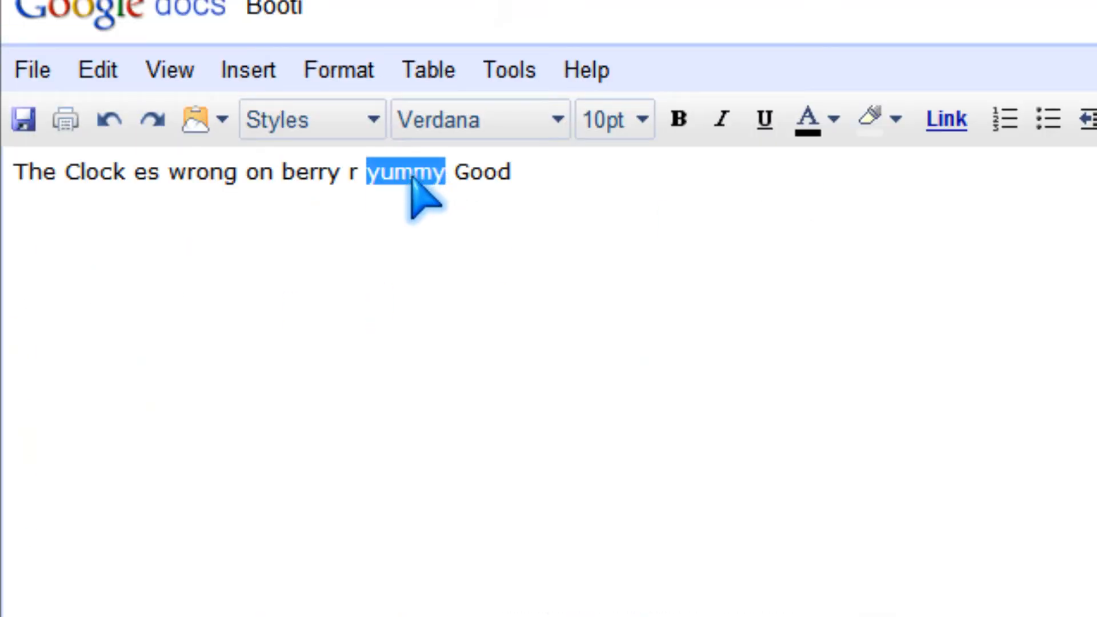
Look up 'yummy' on Wikipedia and scroll through the search results.
right_click(404, 172)
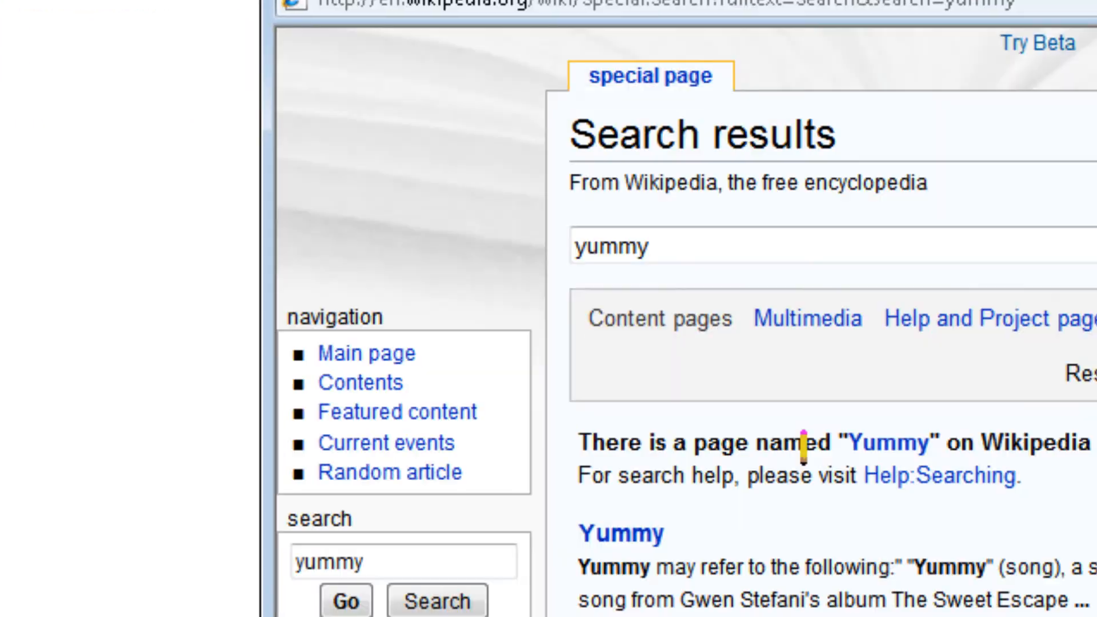
scroll(down, 3)
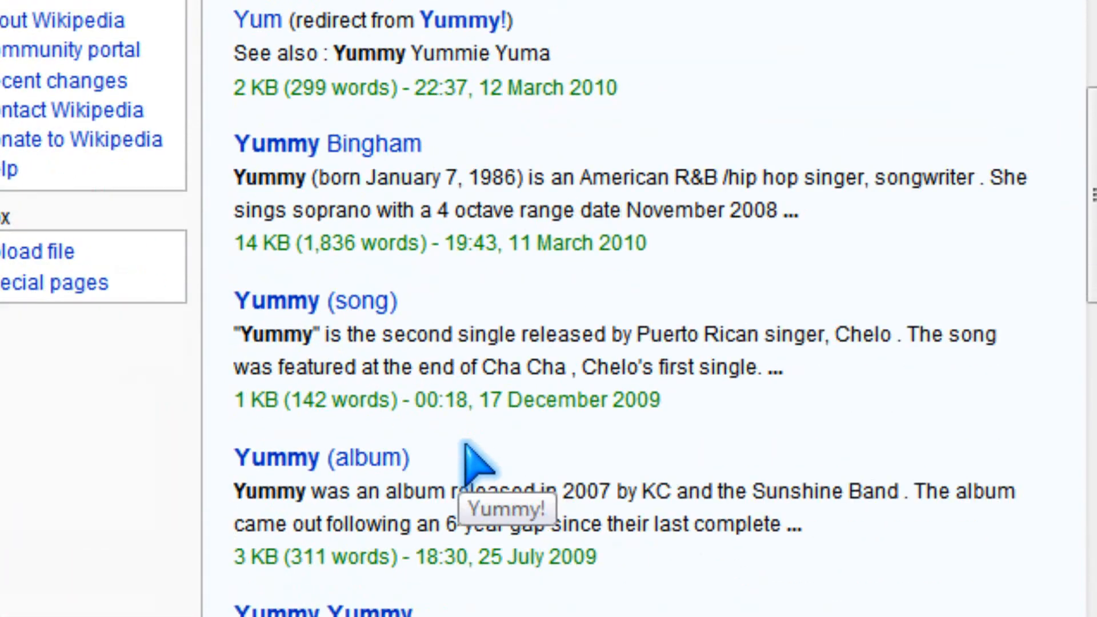
scroll(down, 3)
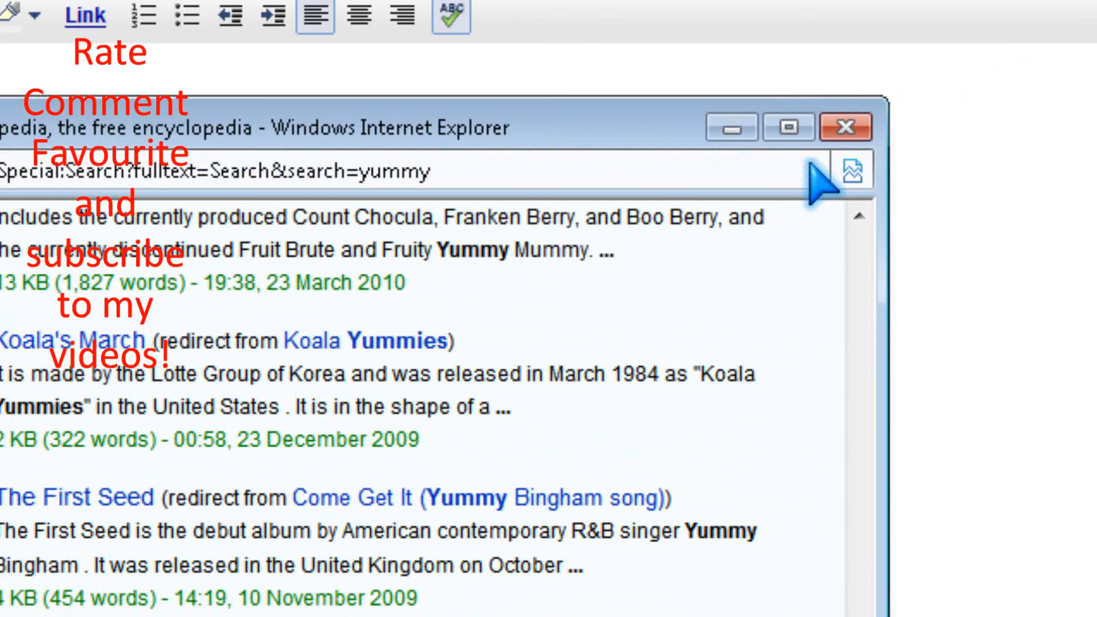
Switch to the ieSpell homepage tab and scroll to the bottom of the page.
click(316, 166)
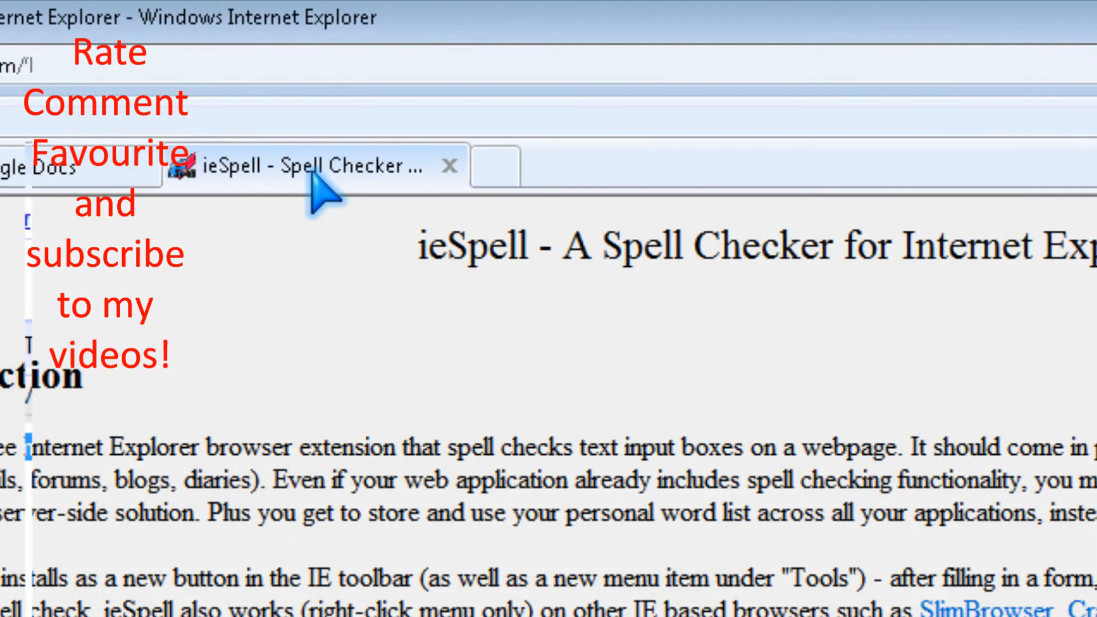
scroll(up, 3)
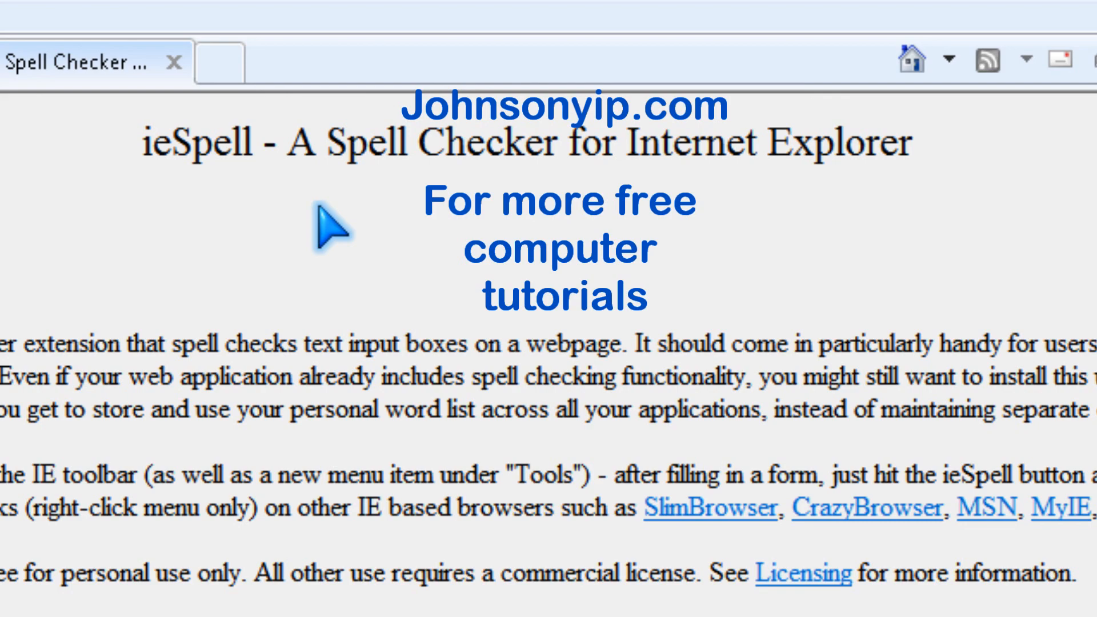
scroll(down, 3)
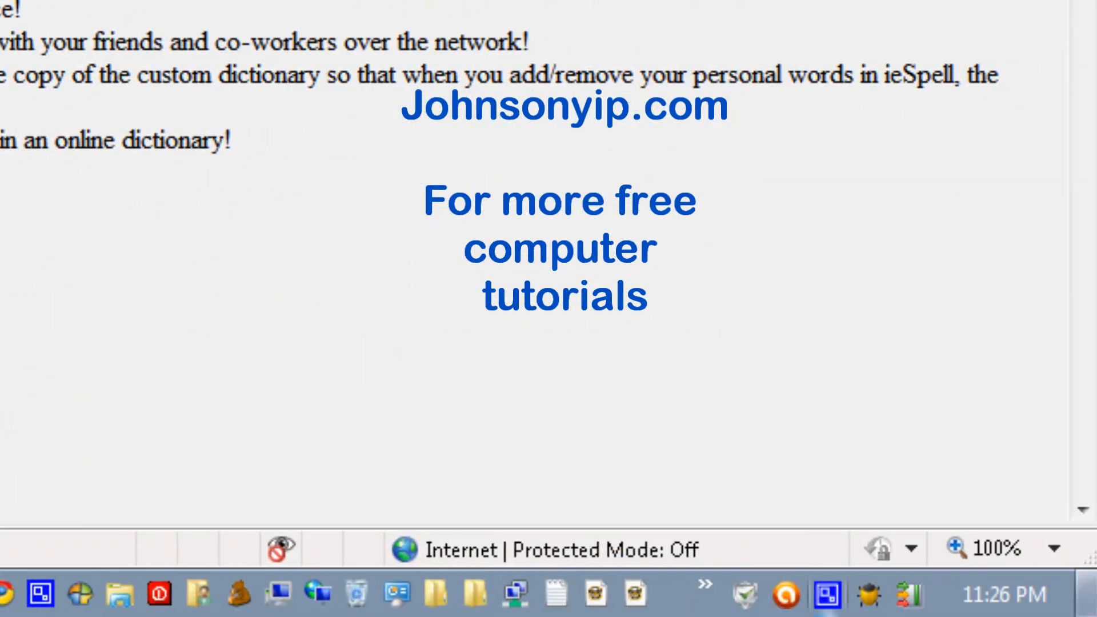